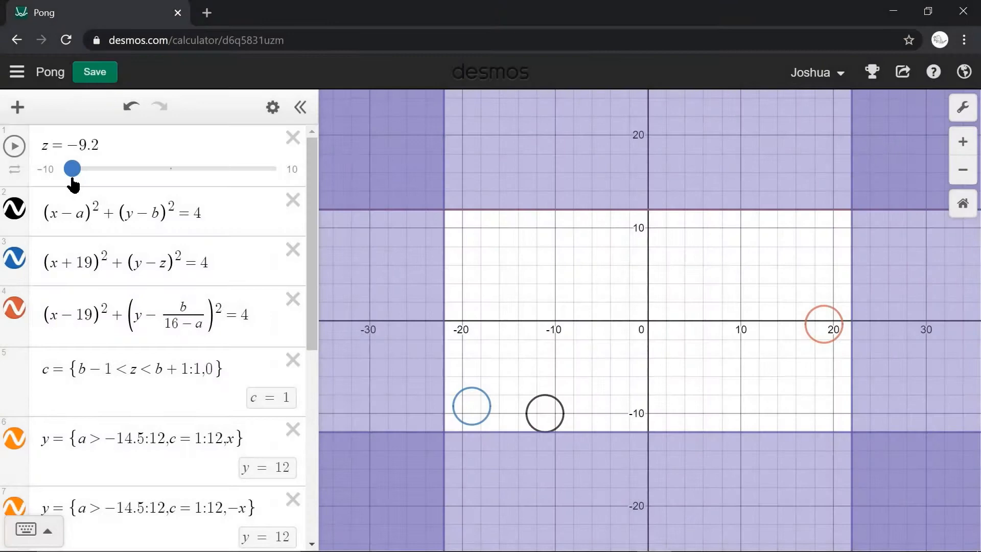
- Drag the z slider up and down so the blue left paddle tracks the black ball
drag(72, 169, 215, 169)
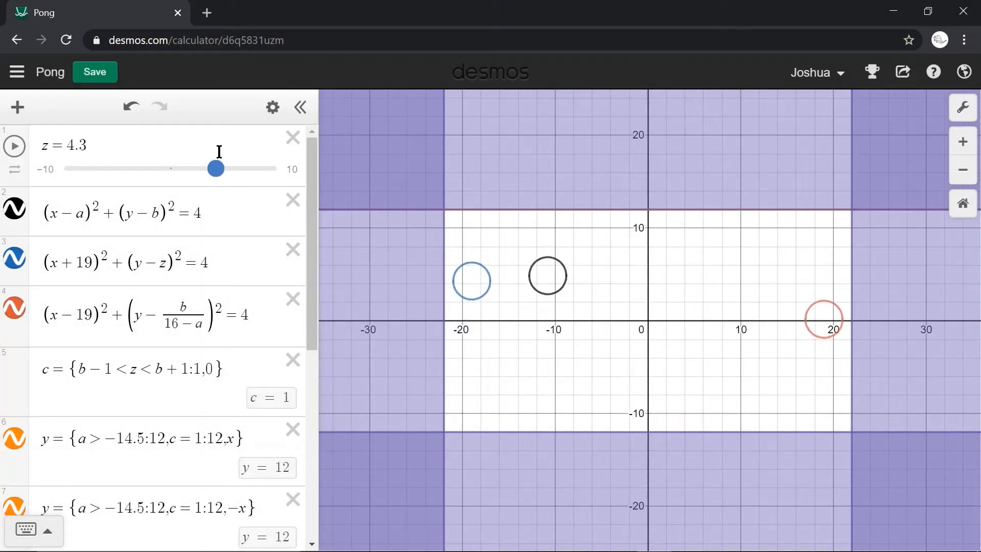
drag(215, 168, 164, 168)
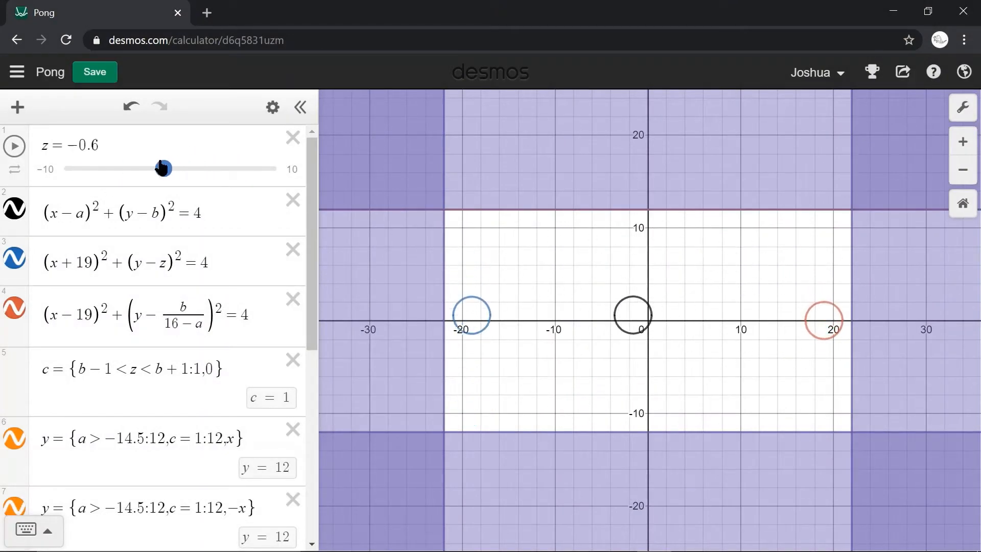
drag(162, 168, 141, 168)
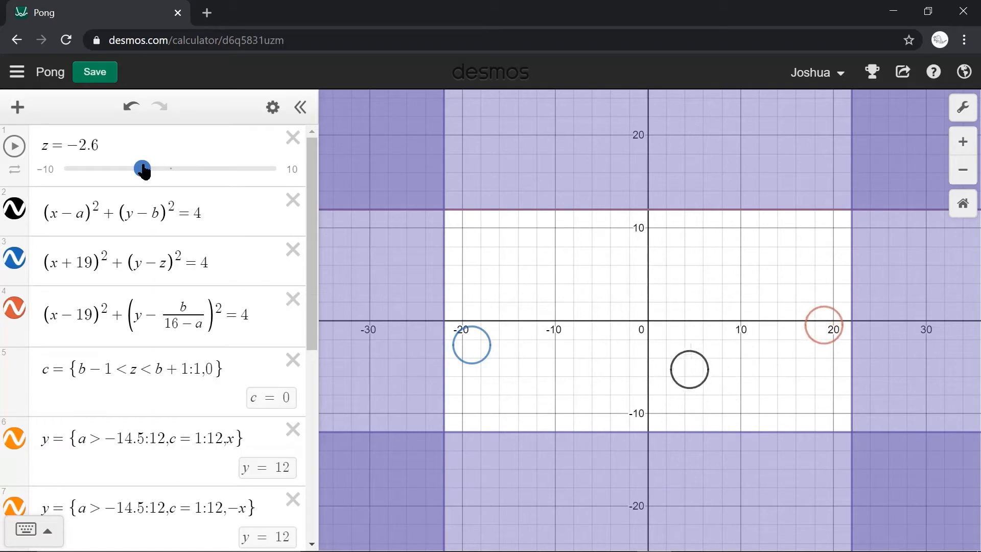
drag(141, 167, 181, 168)
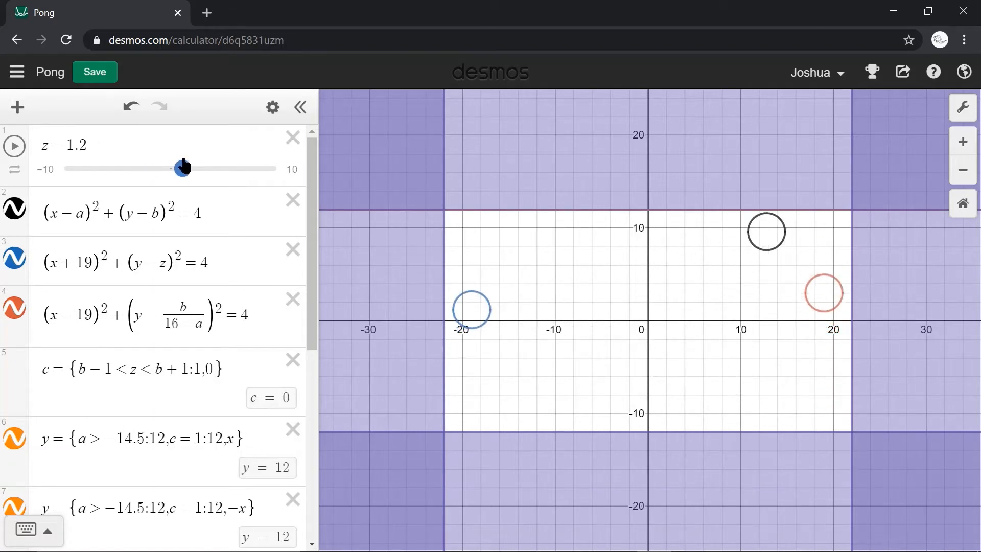
drag(180, 168, 140, 168)
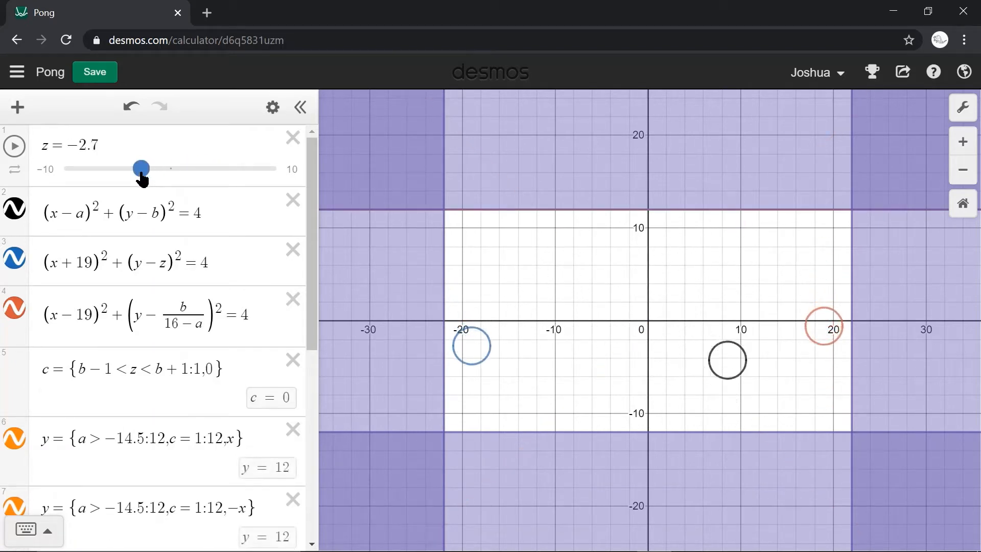
drag(141, 168, 275, 168)
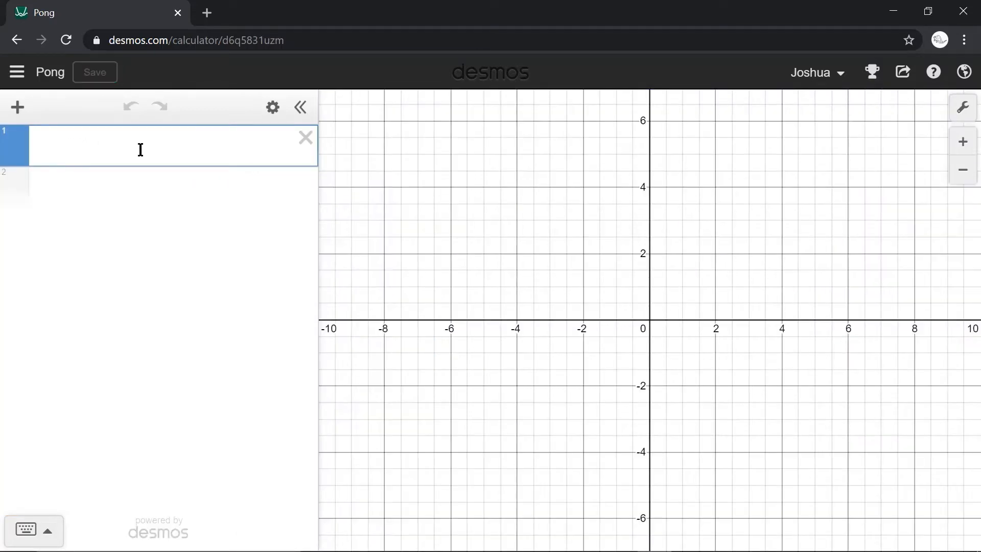
- Graph y = ax on a fresh graph and add a slider for a
text(y)
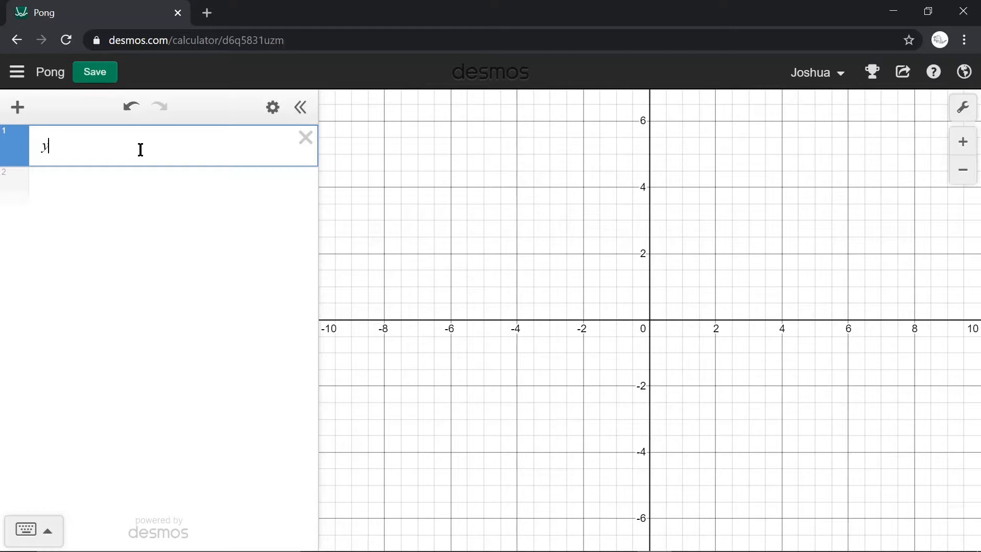
text(=)
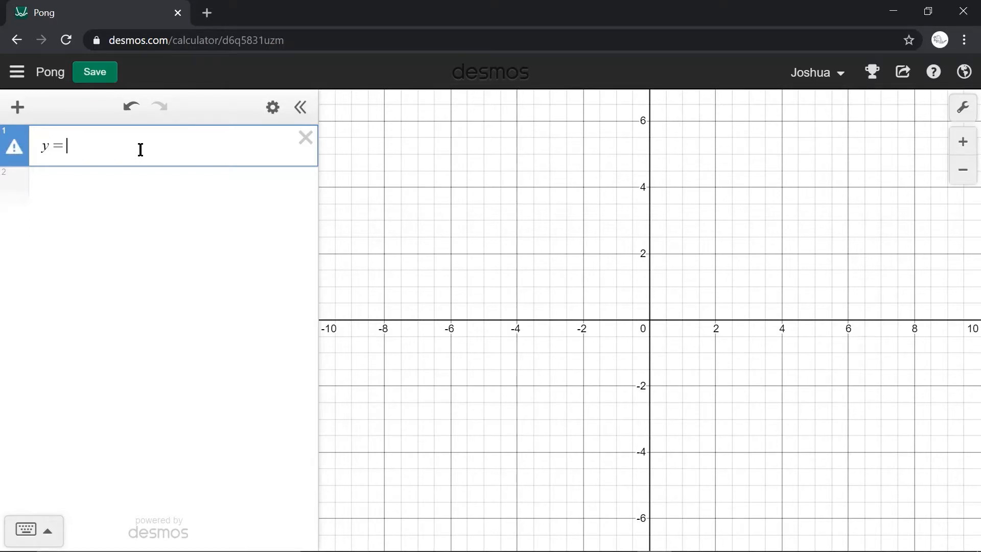
text(ax)
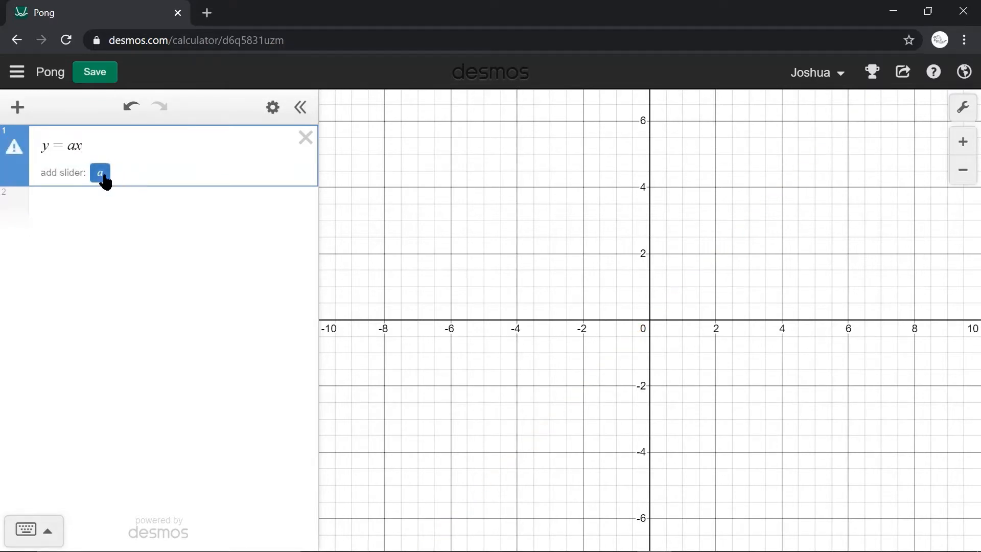
click(100, 173)
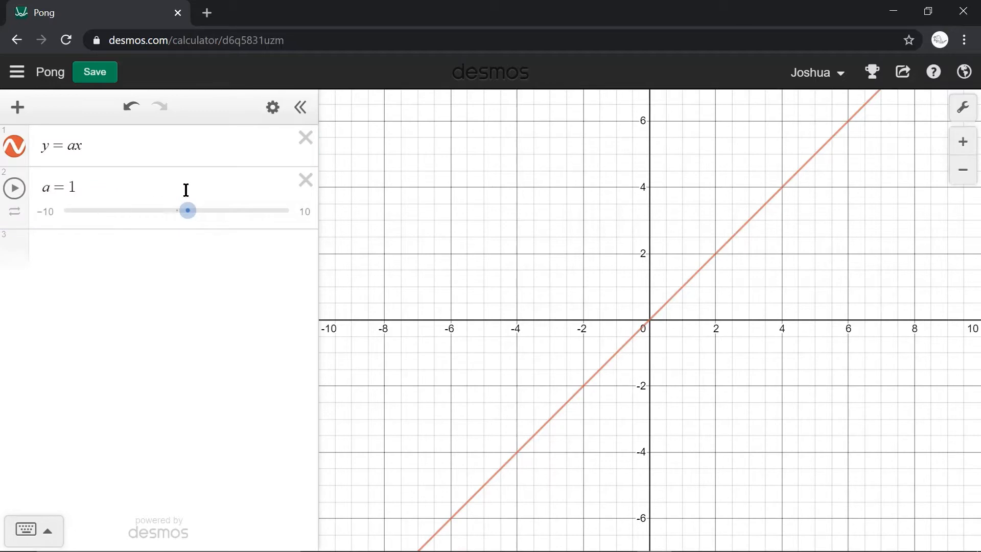
- Swing slope a steeply negative and back positive, animate it, then clear the graph
drag(187, 210, 83, 210)
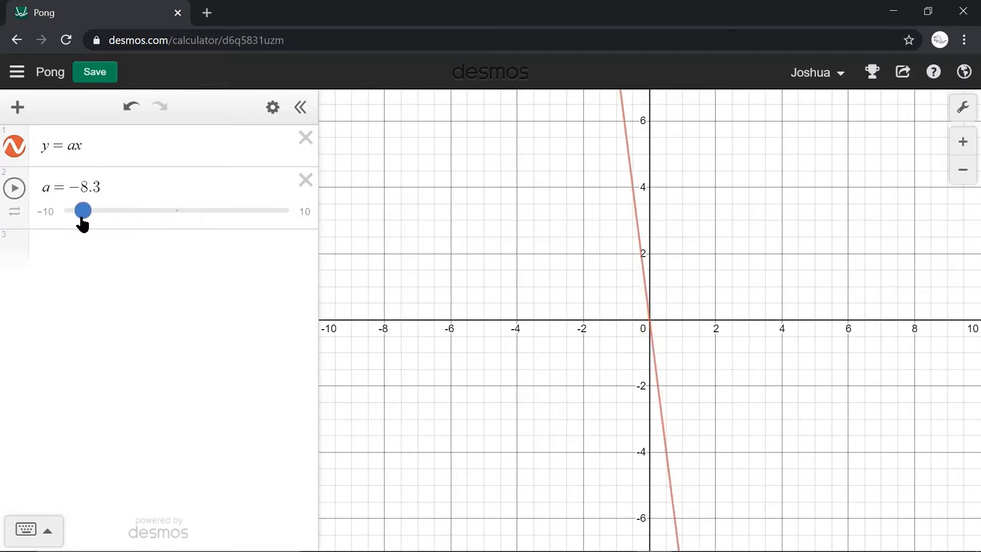
drag(83, 210, 190, 210)
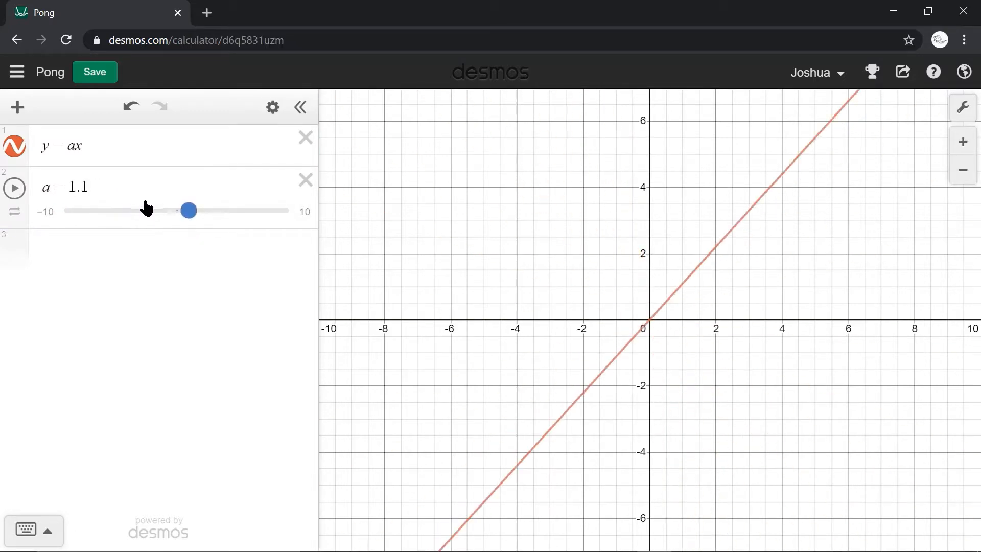
click(14, 187)
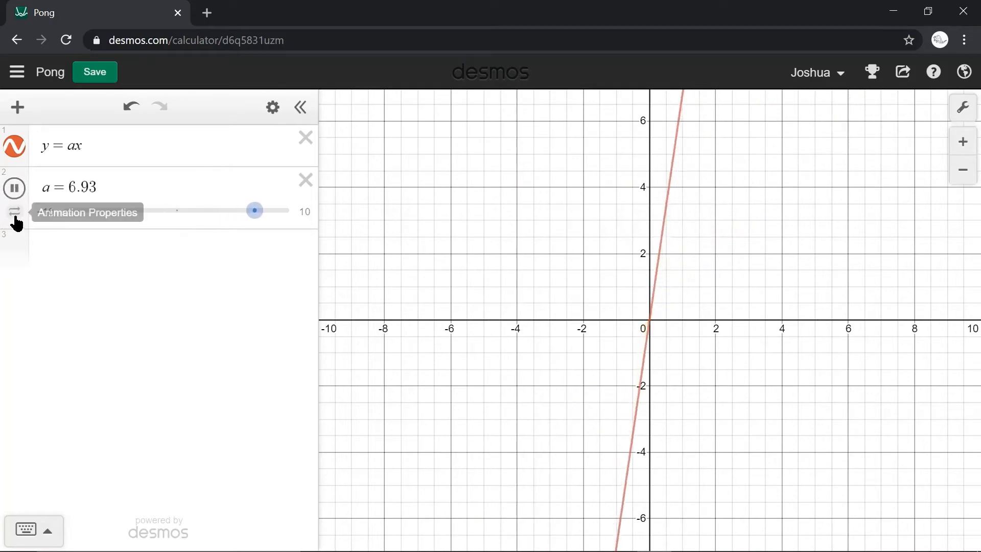
click(14, 211)
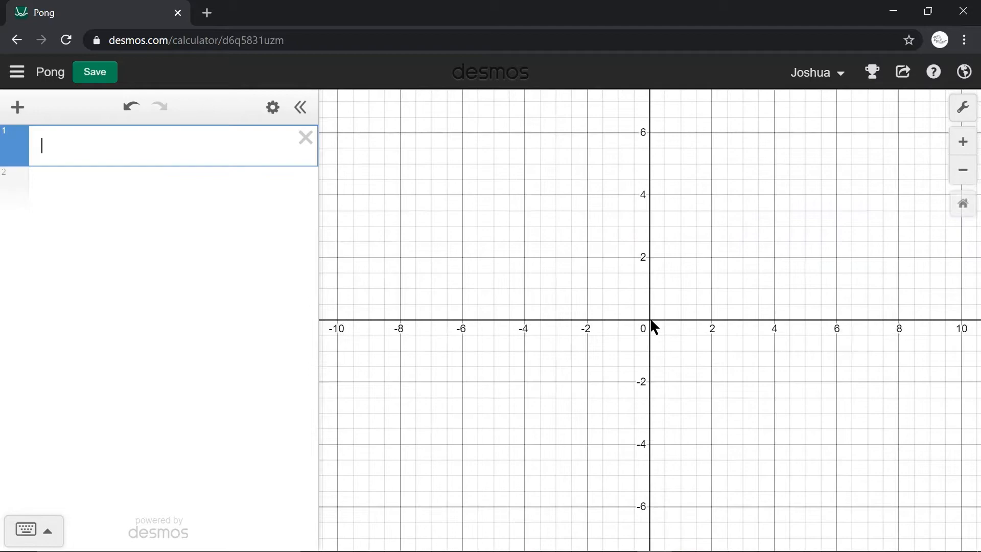
- Zoom out and enter x ≥ 22, x ≤ −22, y ≥ 12, y ≤ −12 as shading boundaries
scroll(down, 3)
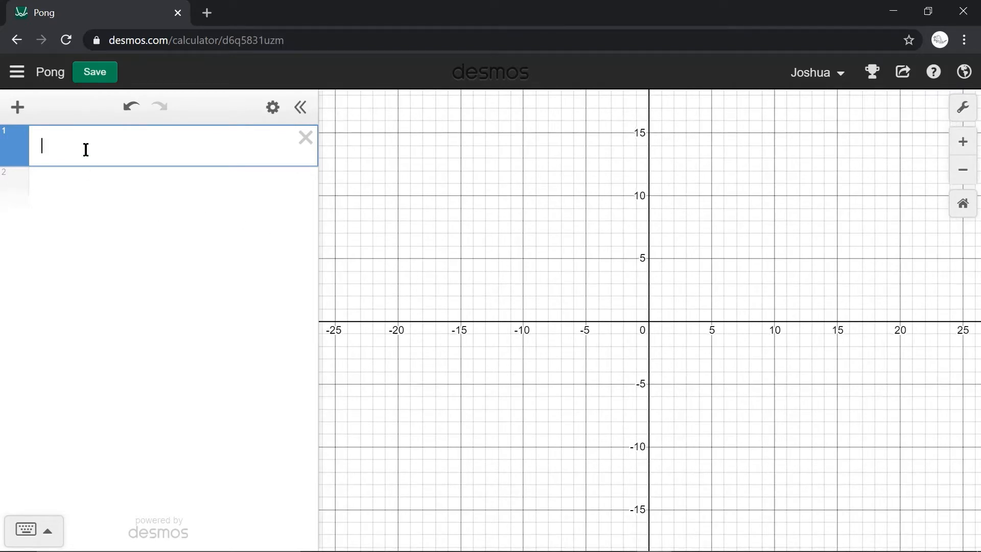
text(x>)
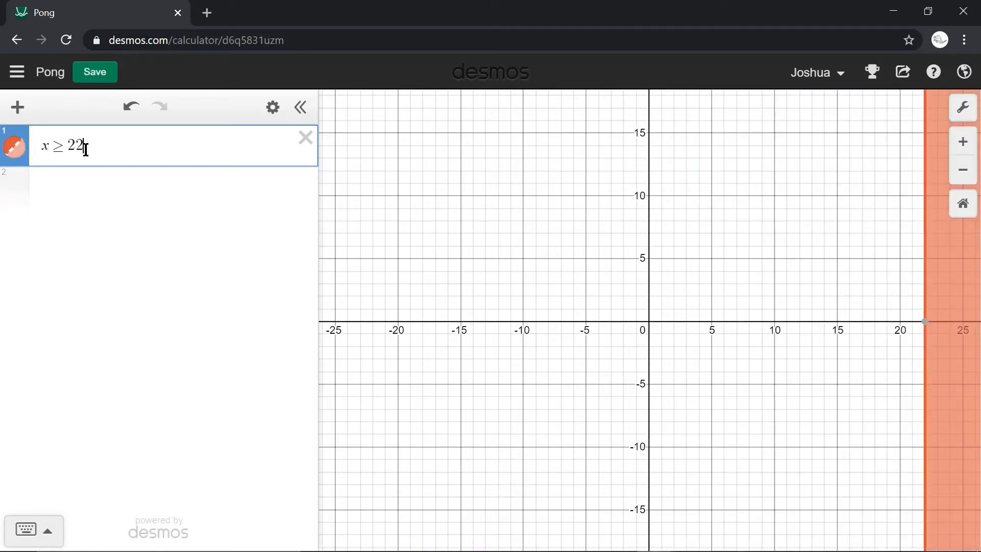
text(x<=-22)
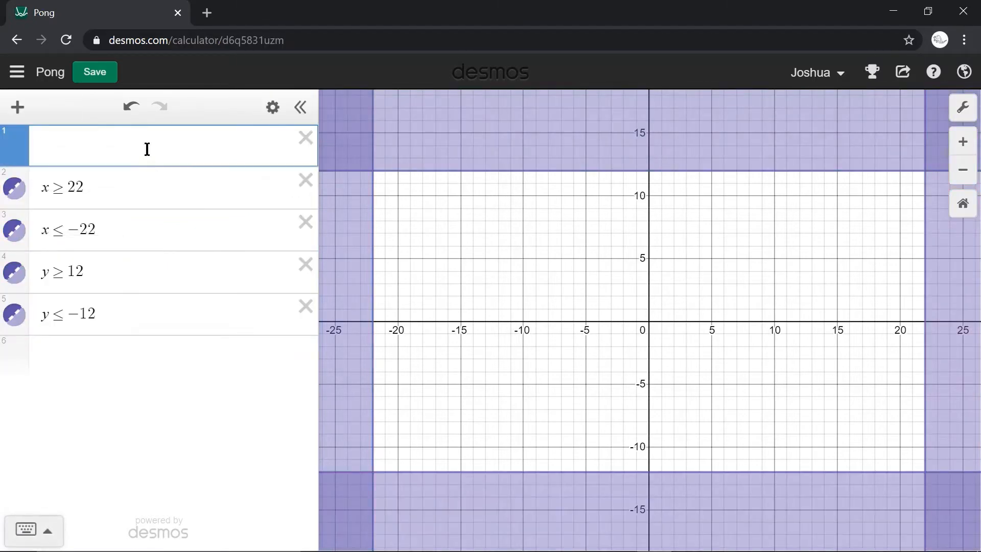
click(156, 146)
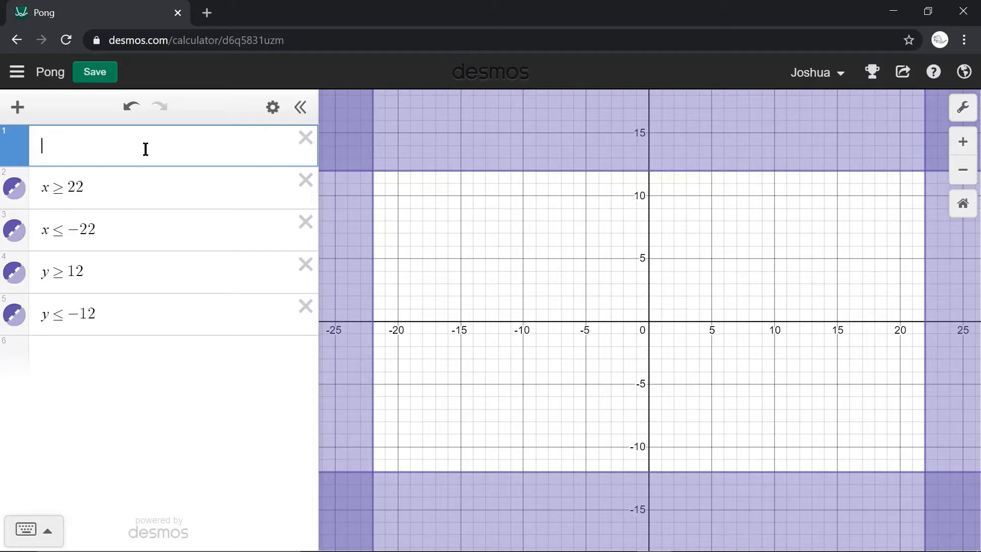
- Enter (x−a)^2+(y−b)^2=4 and create sliders for both a and b
text(x)
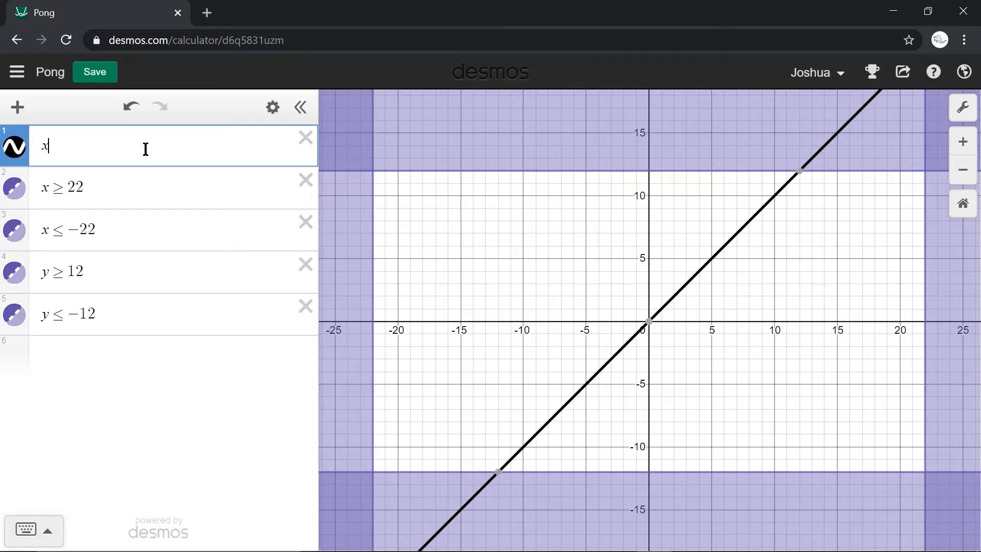
text(^2=)
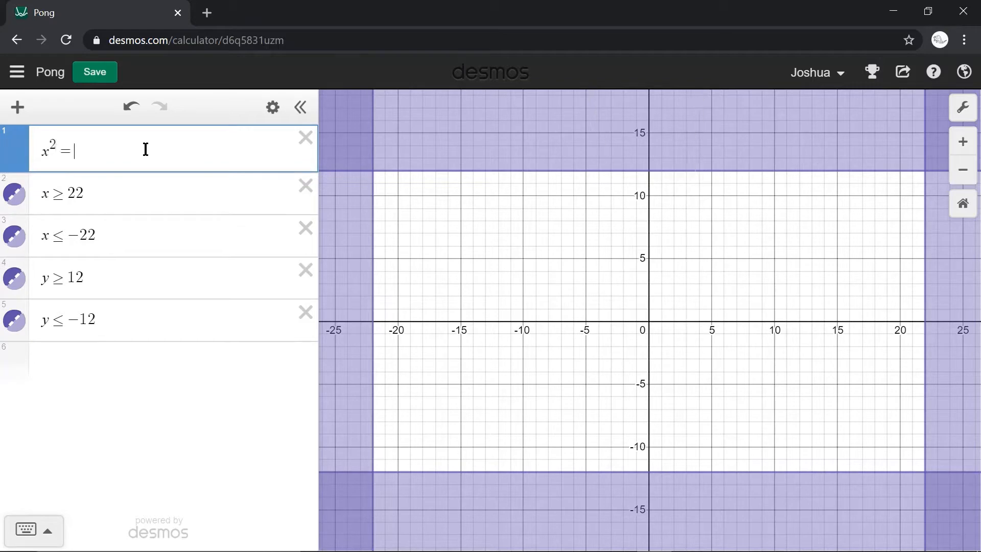
text(+)
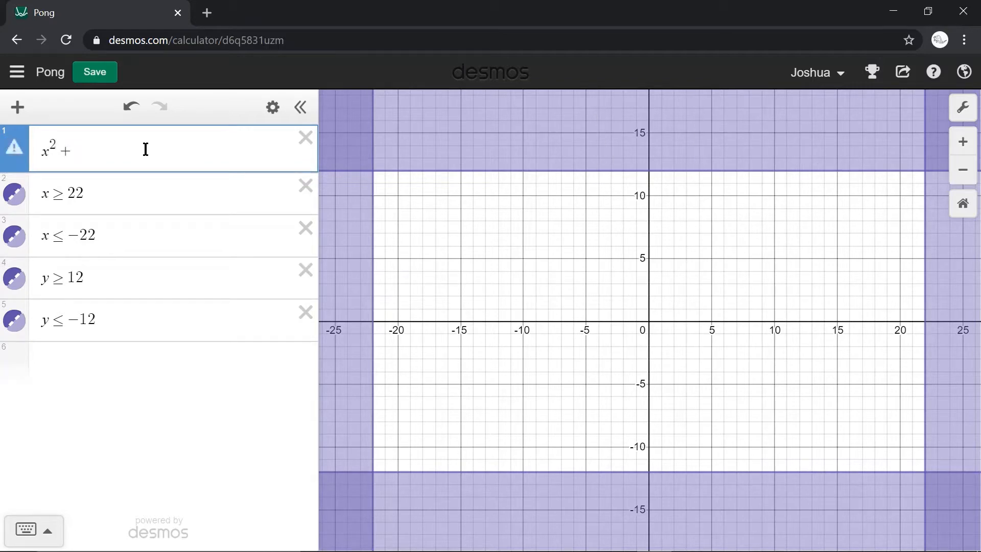
text(y^2=)
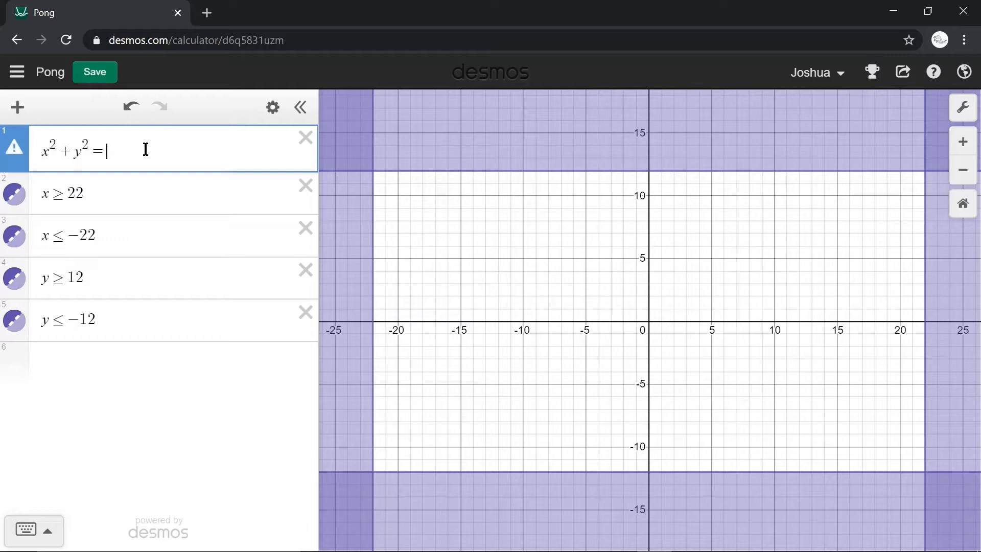
text(4)
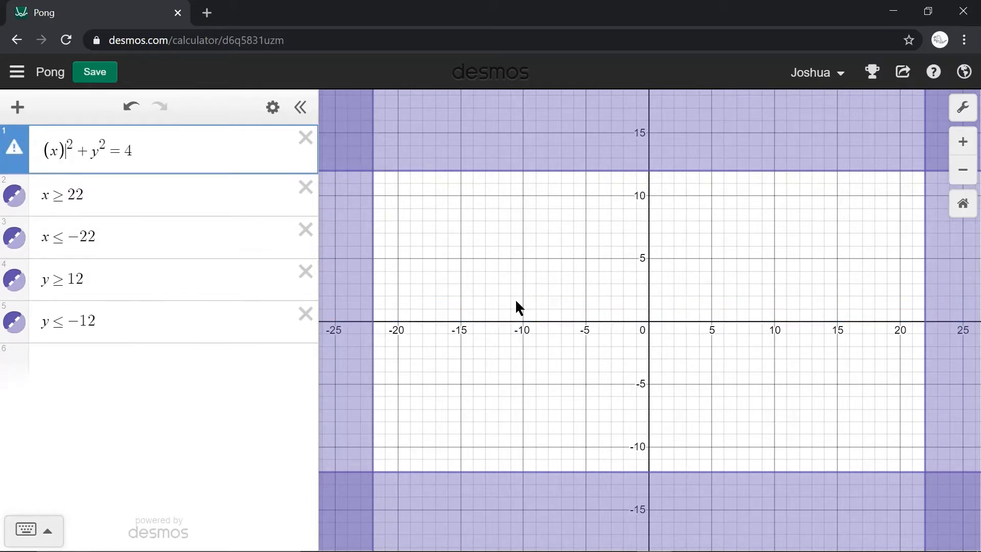
text(-)
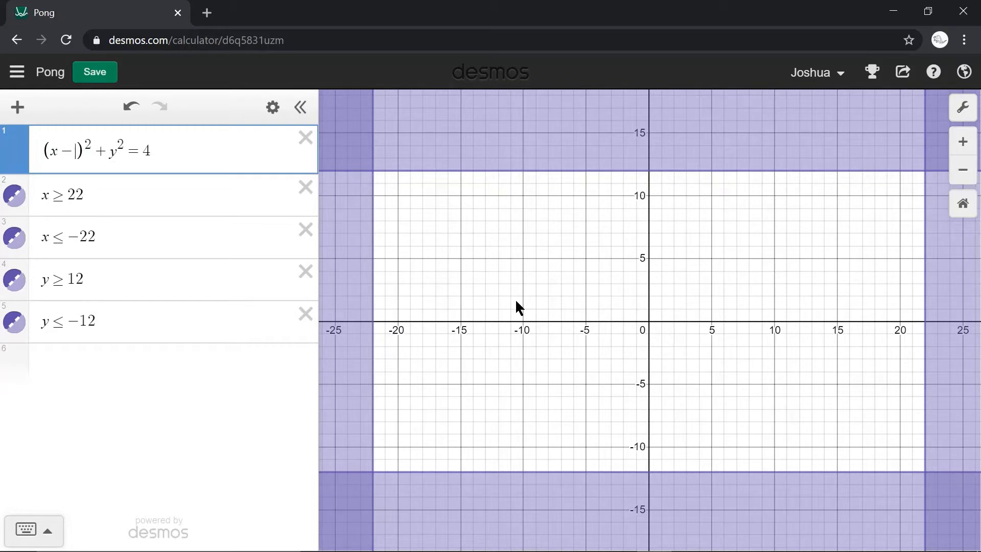
text(a)
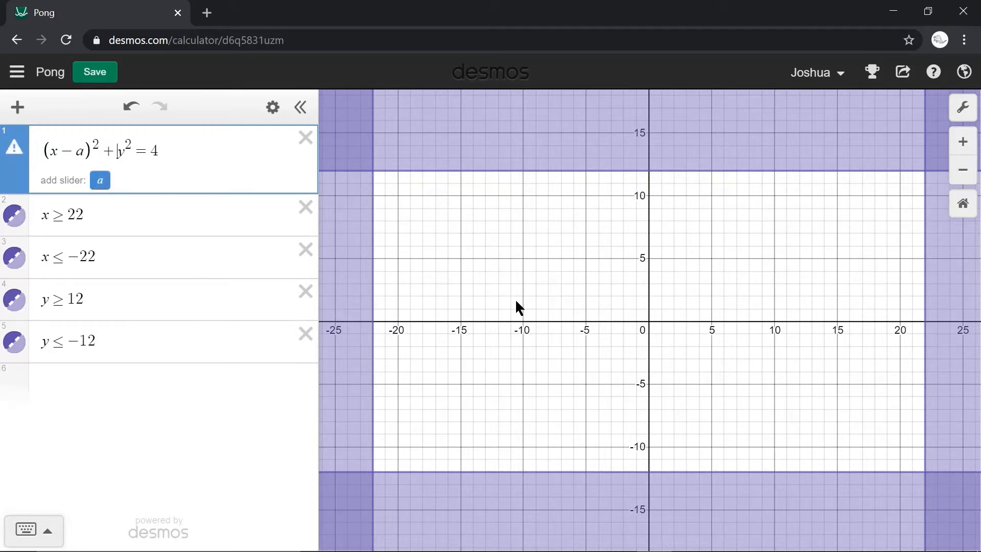
click(144, 151)
text((y-b))
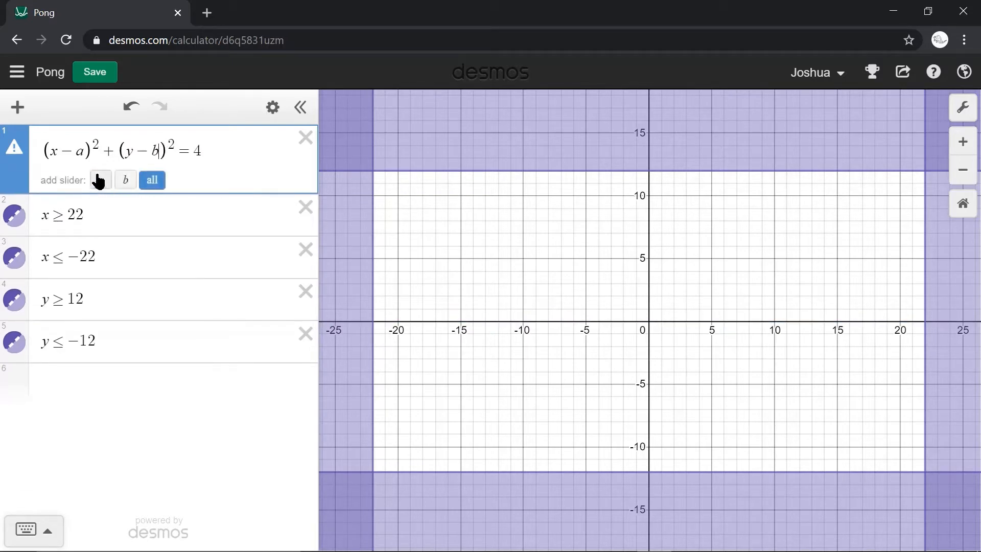
click(151, 180)
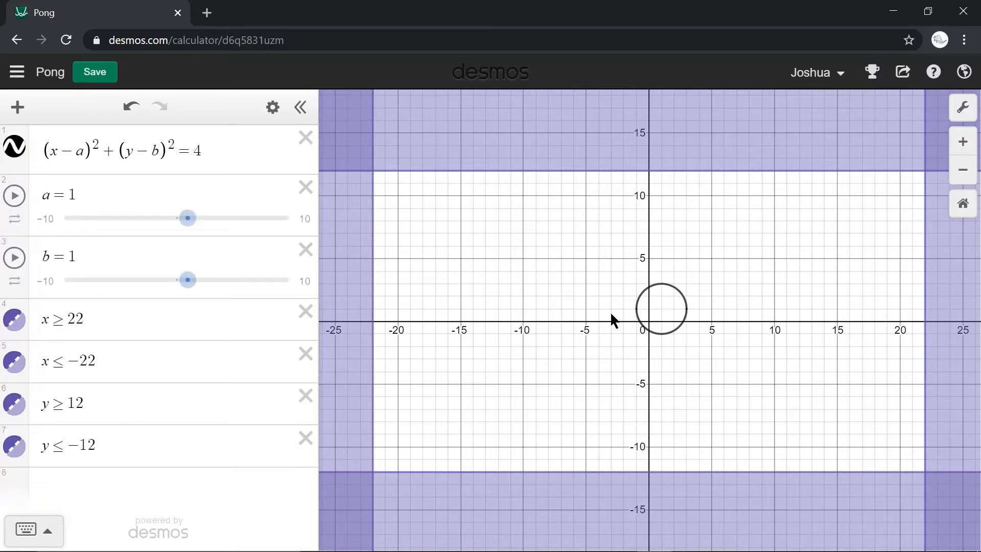
- Set the a slider's limits to a minimum of −15 and maximum of 15
click(13, 195)
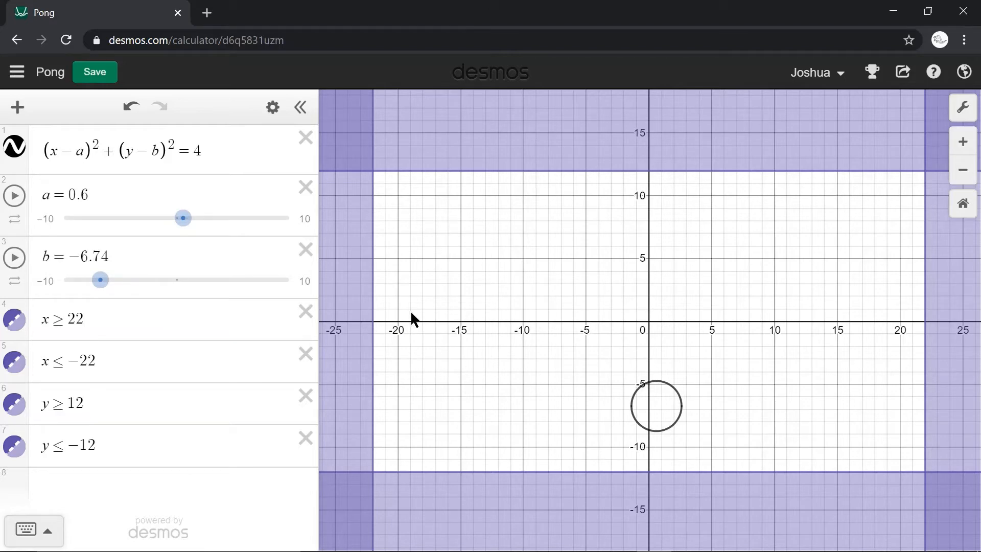
mouse_move(423, 322)
text(5)
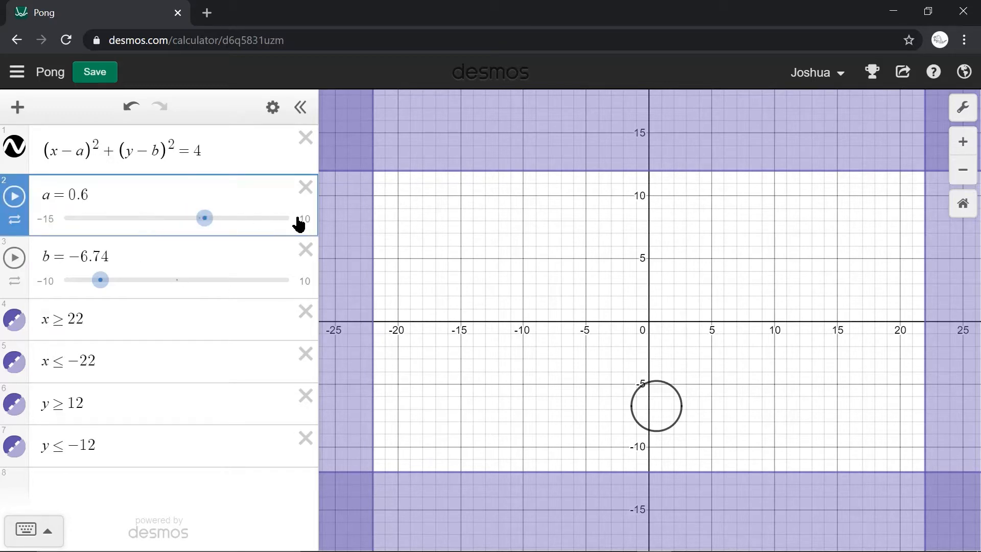
click(62, 195)
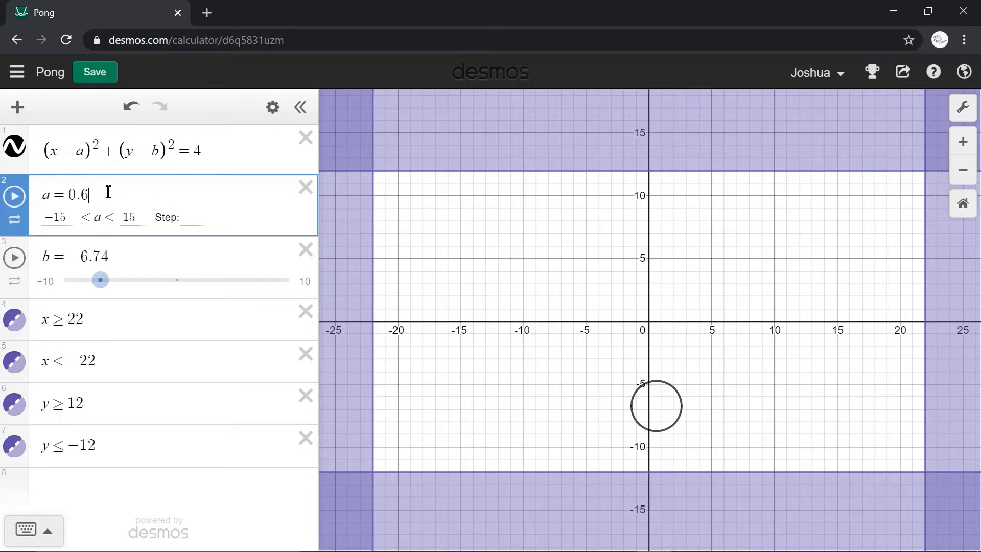
mouse_move(154, 257)
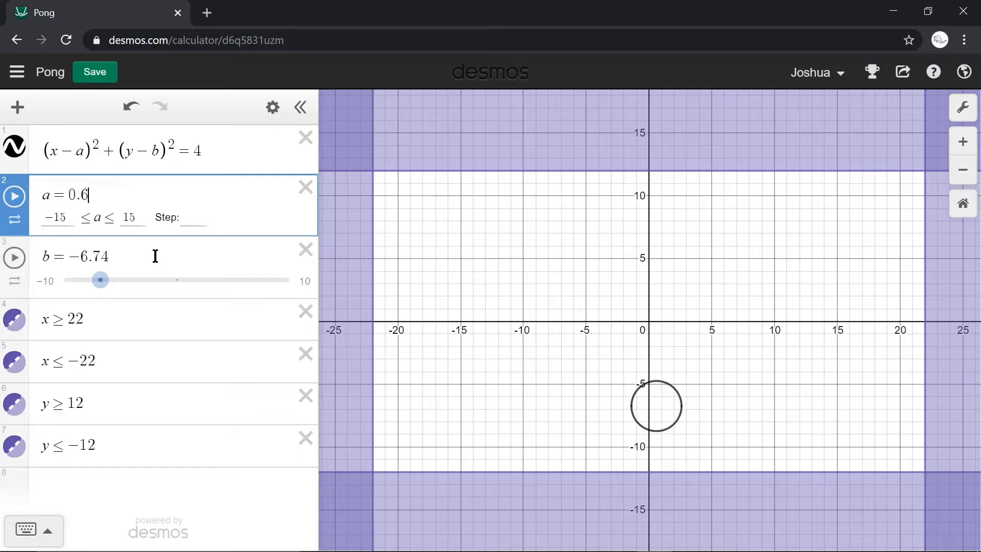
mouse_move(22, 229)
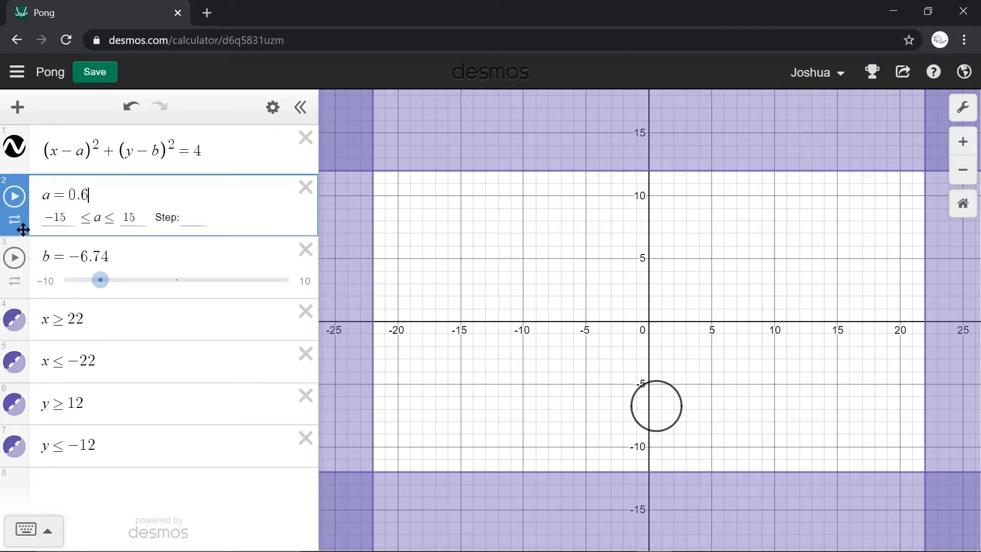
click(14, 219)
text(()
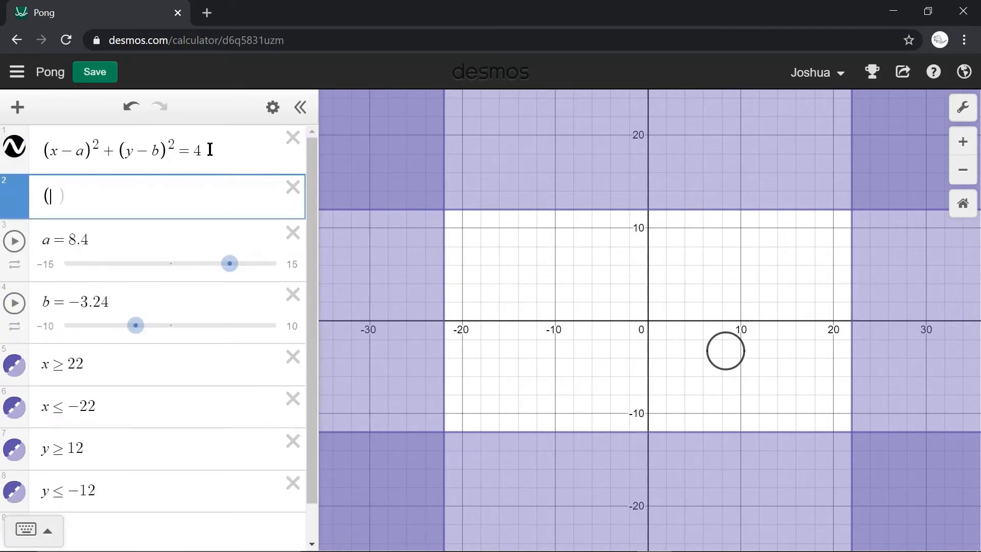
- Enter (x+19)^2+(y−b)^2=4 as the left paddle circle
text(x)
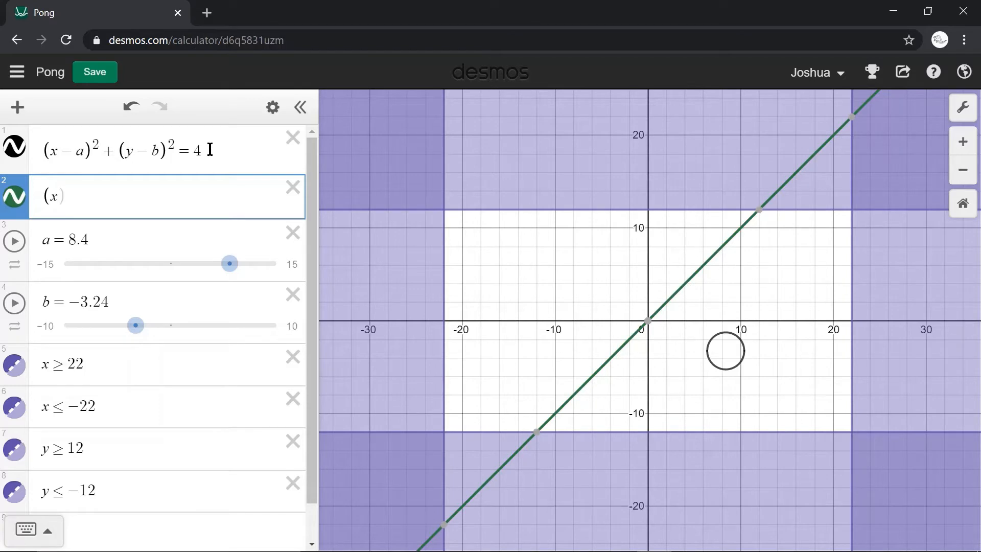
text(+ 1)
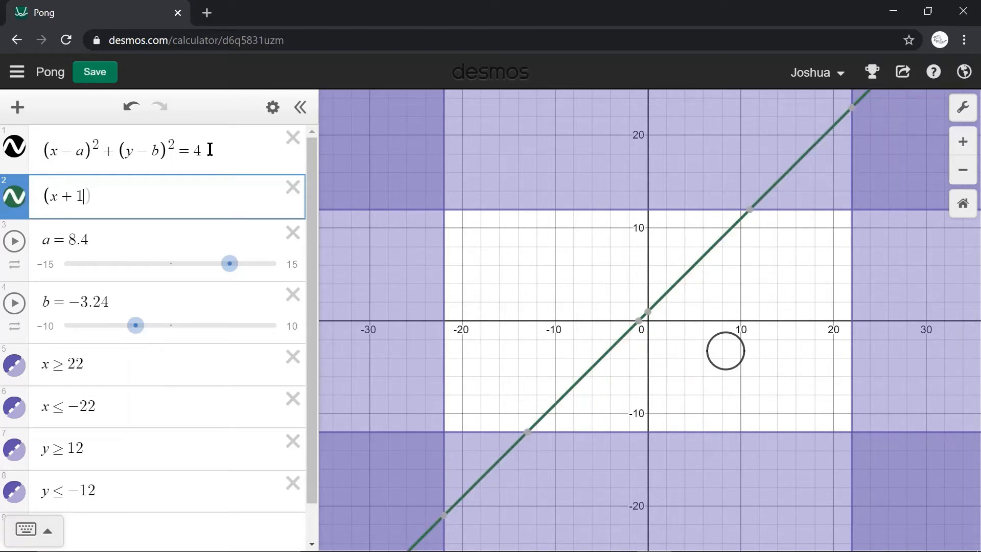
text(9)
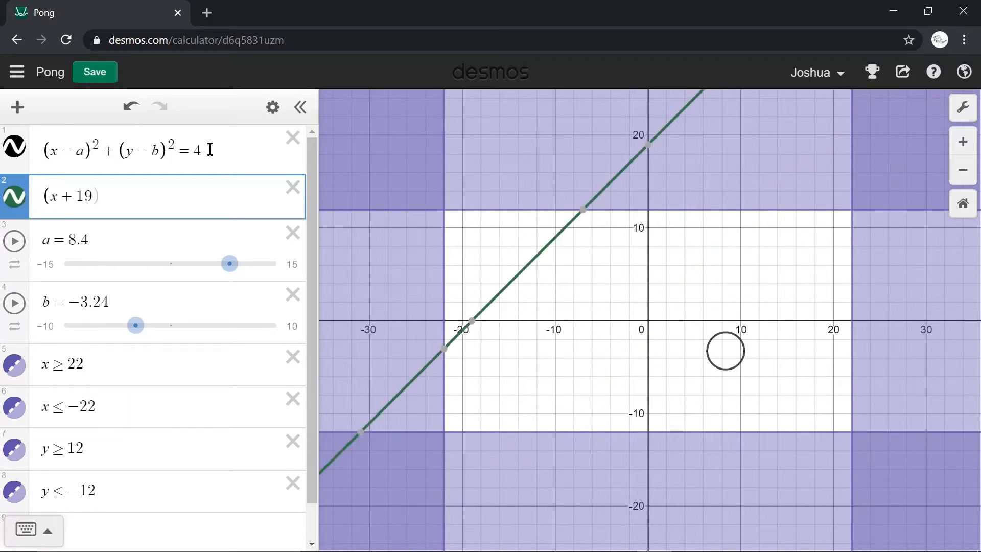
text(^2)
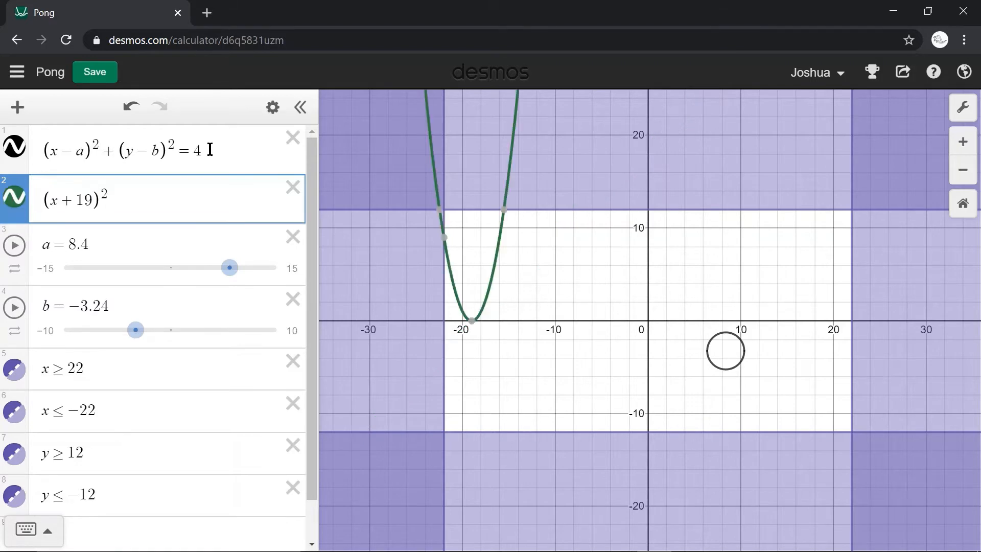
text(+ ()
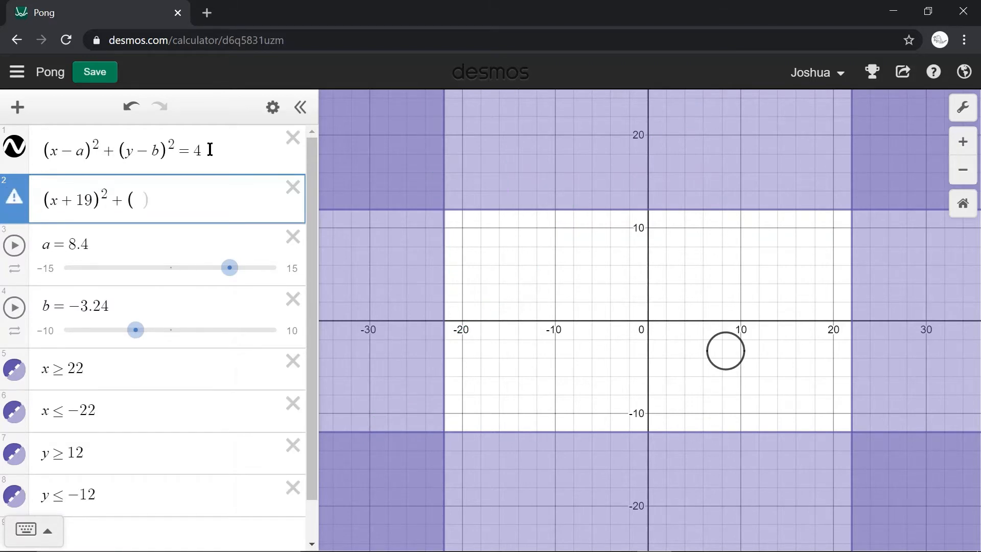
text(y-)
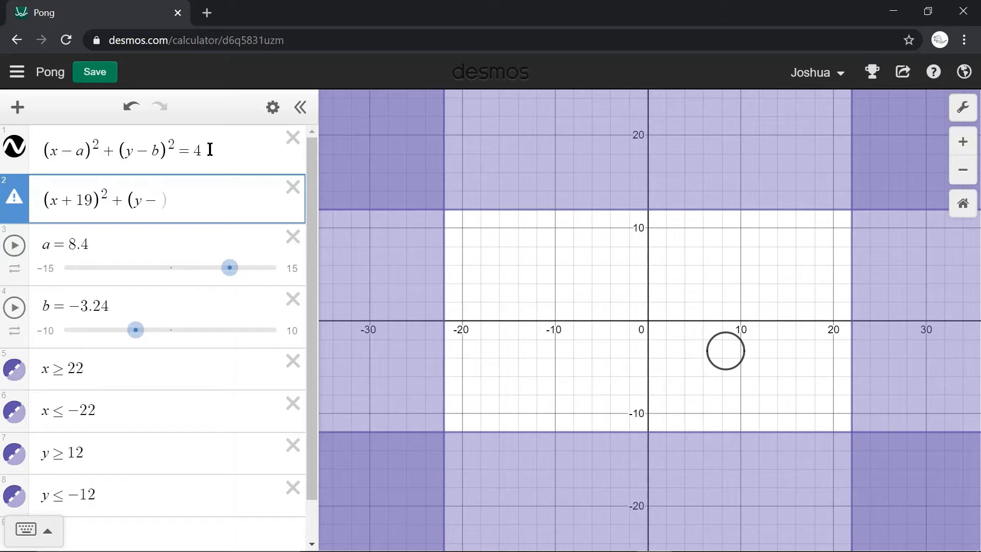
text(b))
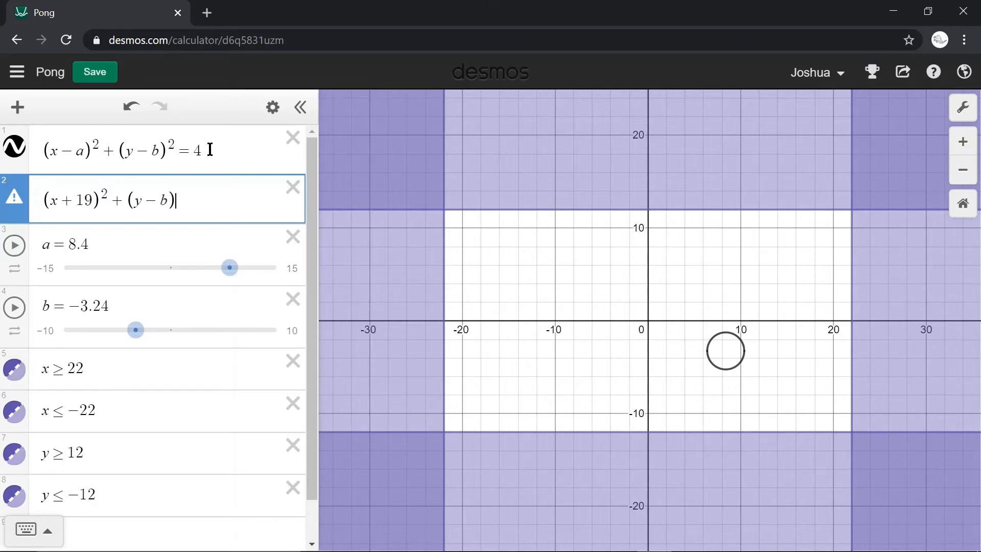
text(^2)
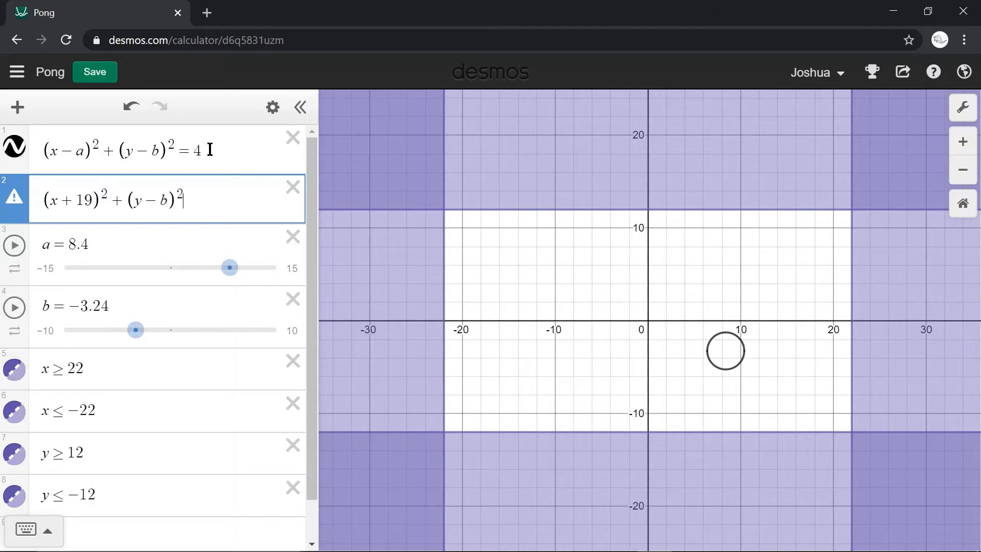
text(=4)
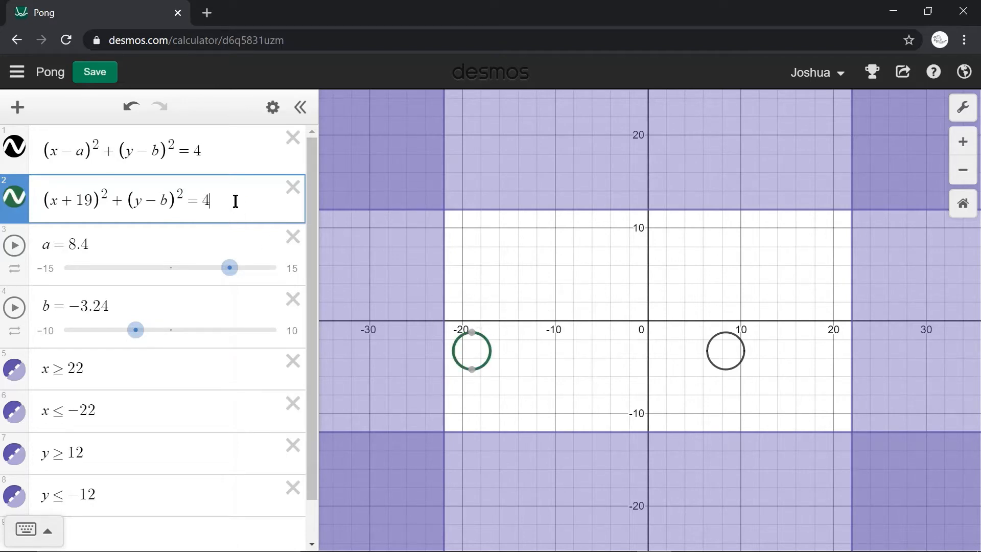
key(Enter)
text((x − 19)^2 + (y − b)^2 = 4)
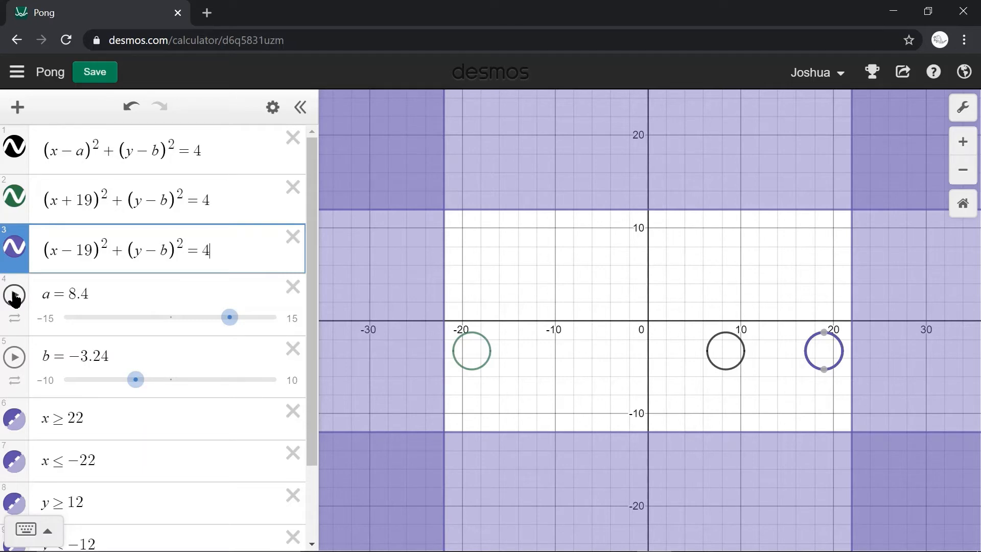
- Play slider a to slide the ball across the court, then pause it
click(14, 295)
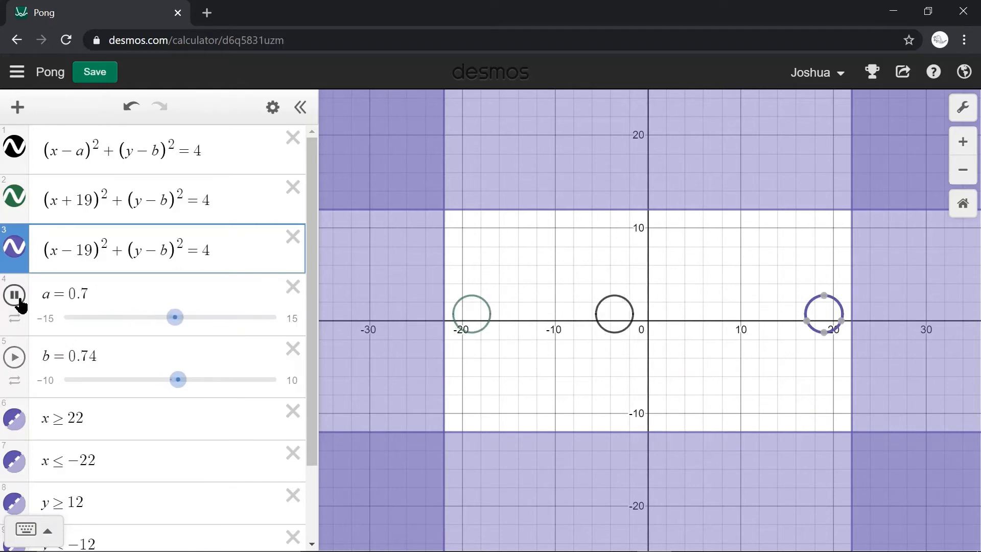
click(14, 295)
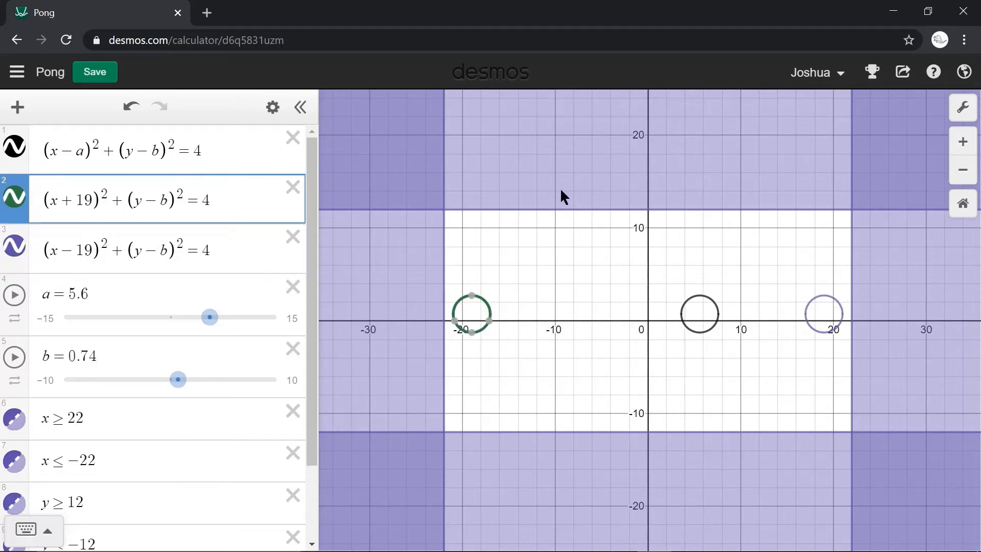
- Make the right paddle height b/(16−a), then drag slider z down and back to centre
text(/)
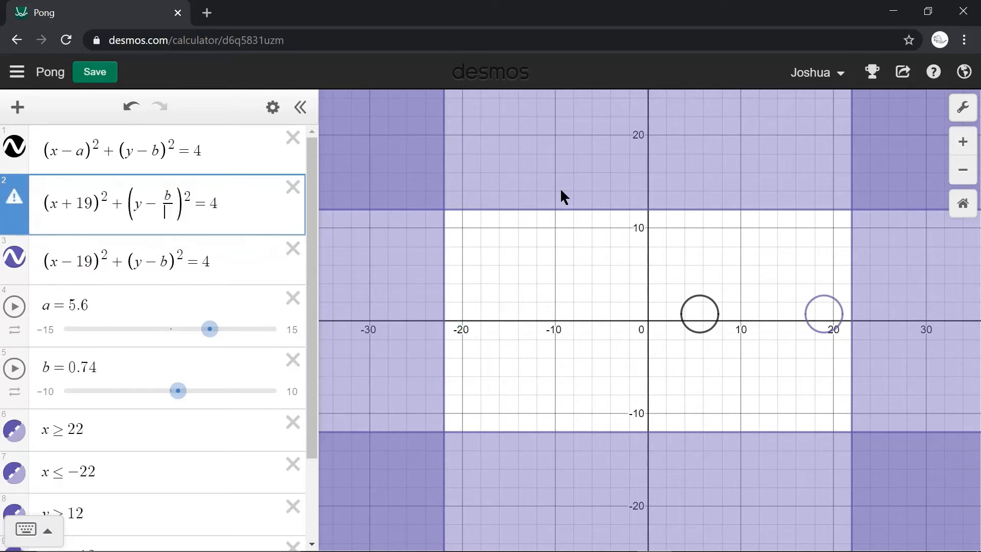
text(a+16)
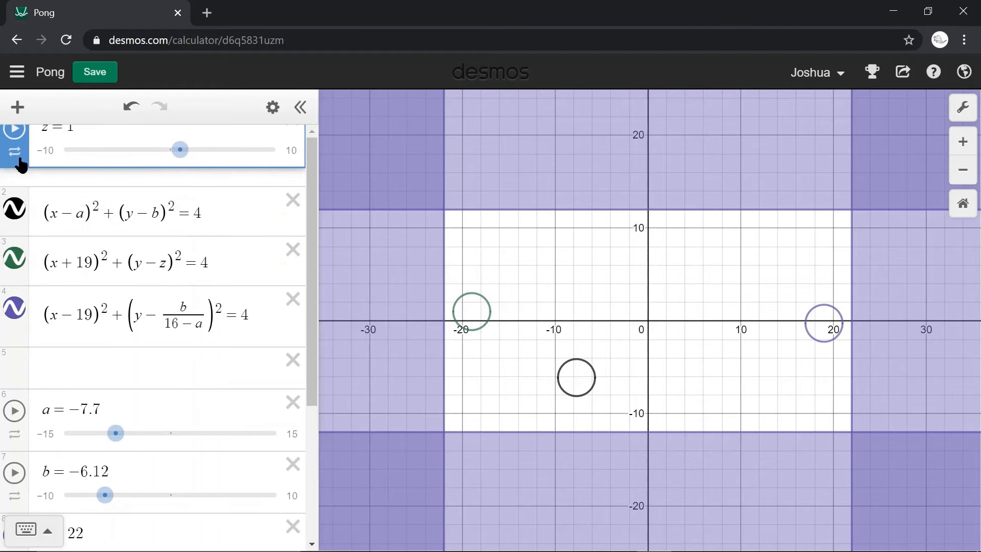
drag(179, 150, 81, 169)
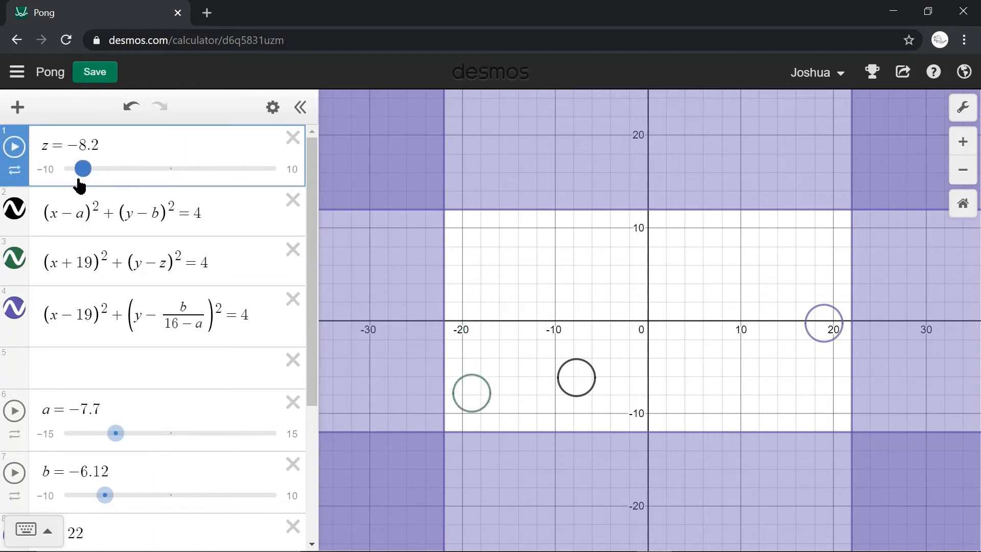
drag(81, 168, 165, 168)
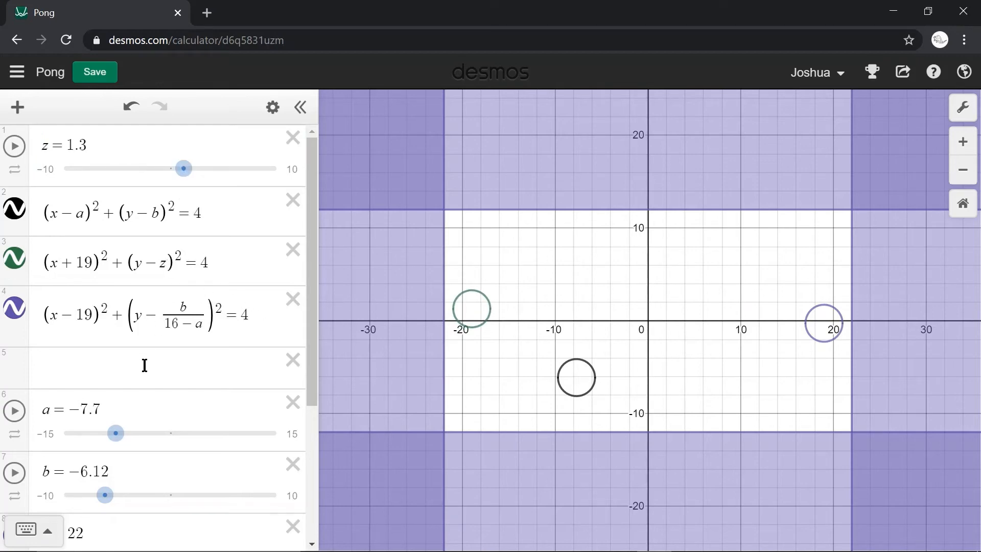
- Enter the hit flag c = {b−1 < z < b+1 : 1, 0} in a new row
click(144, 367)
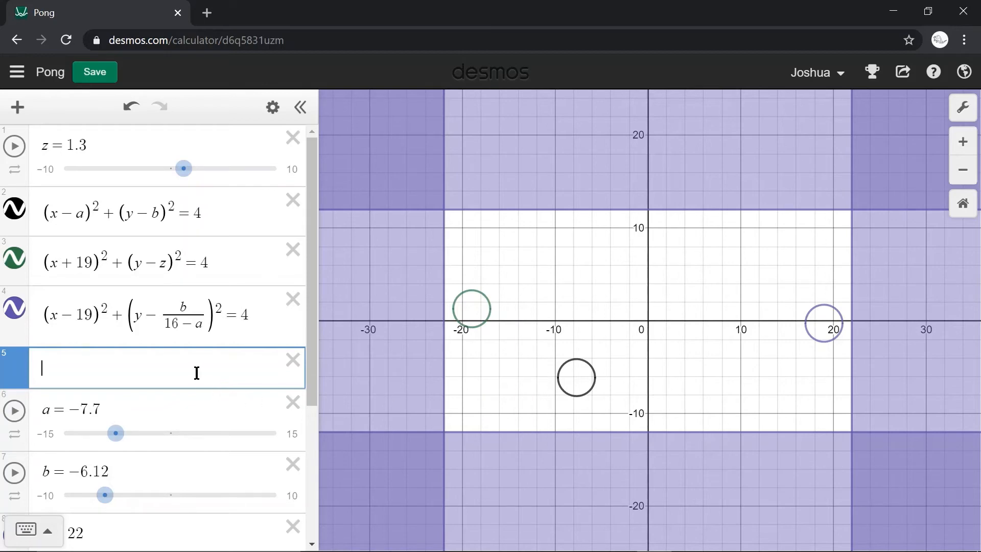
text(c=)
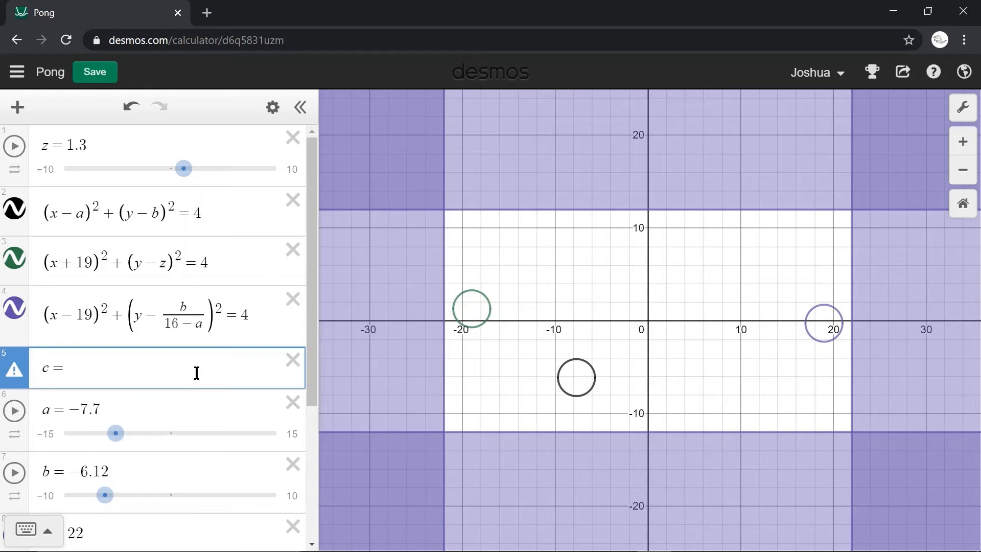
text({)
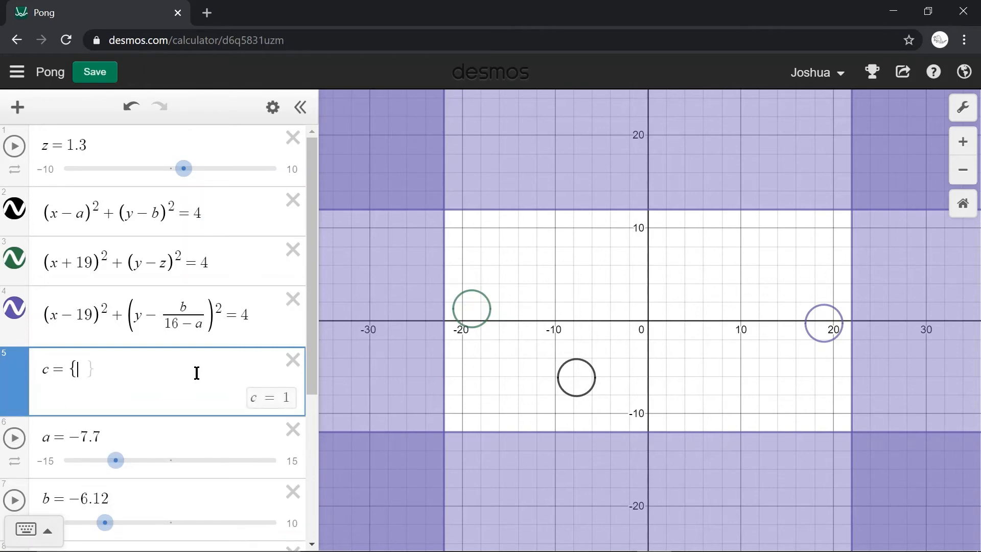
text(b-)
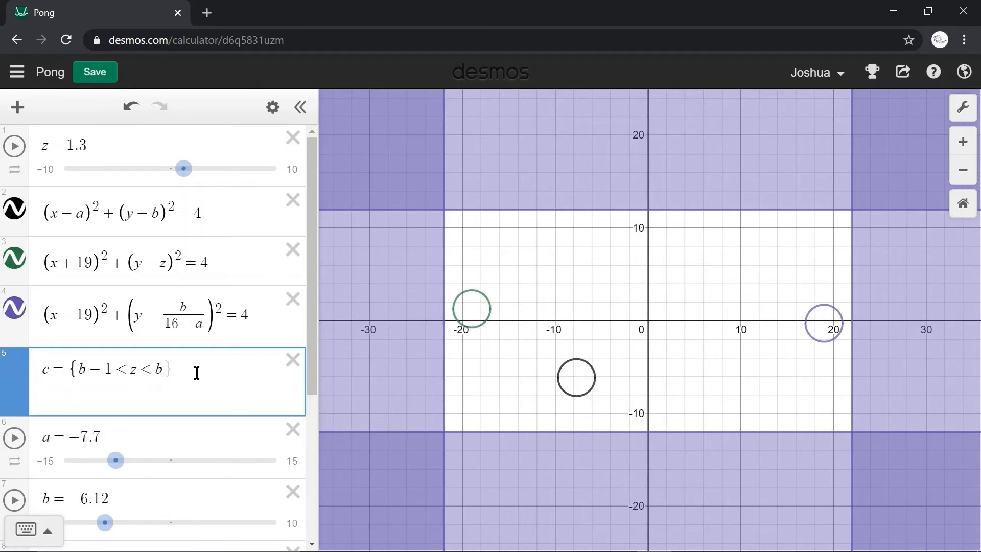
text(+ 1:1,0)
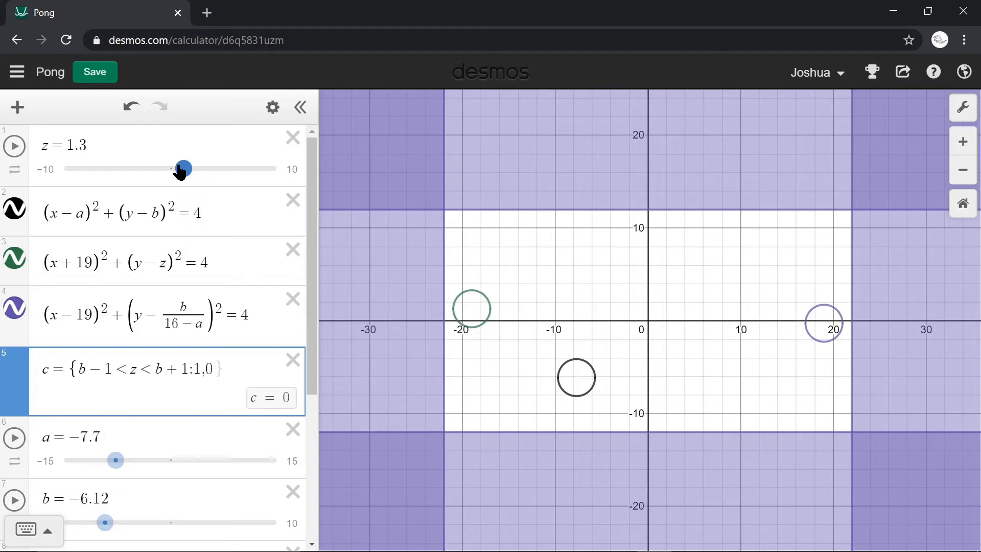
- Drag z down past the ball's height and back up to test the hit flag
drag(183, 167, 113, 167)
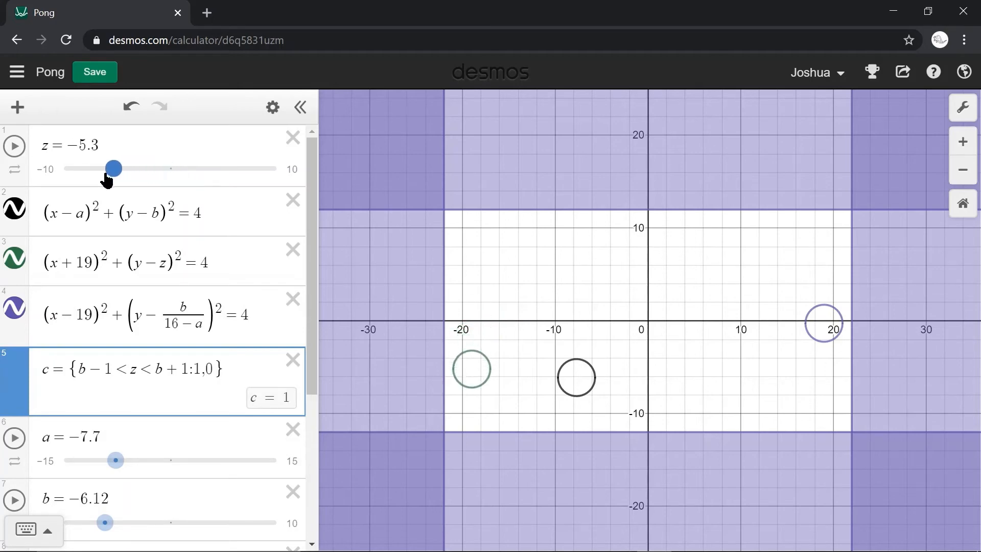
drag(112, 168, 79, 168)
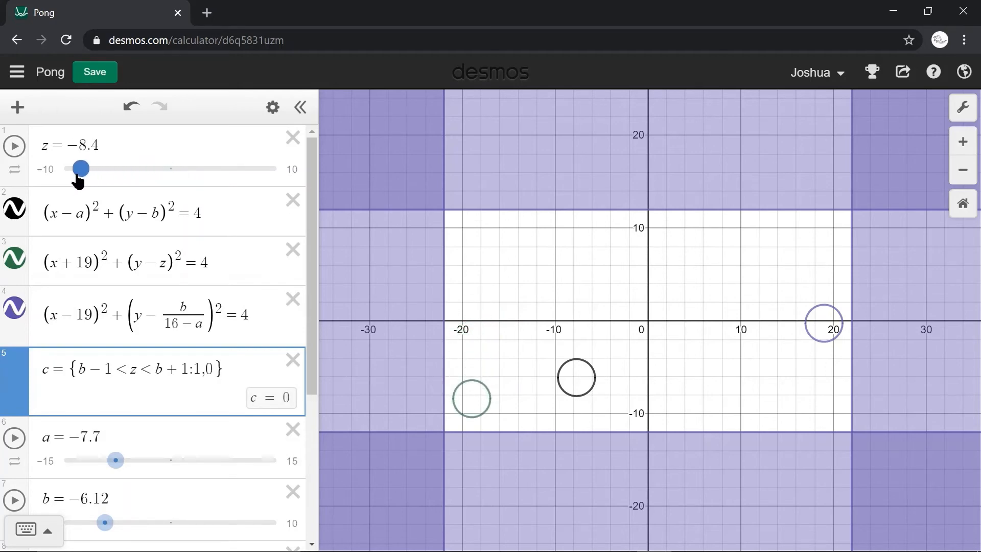
drag(81, 168, 145, 168)
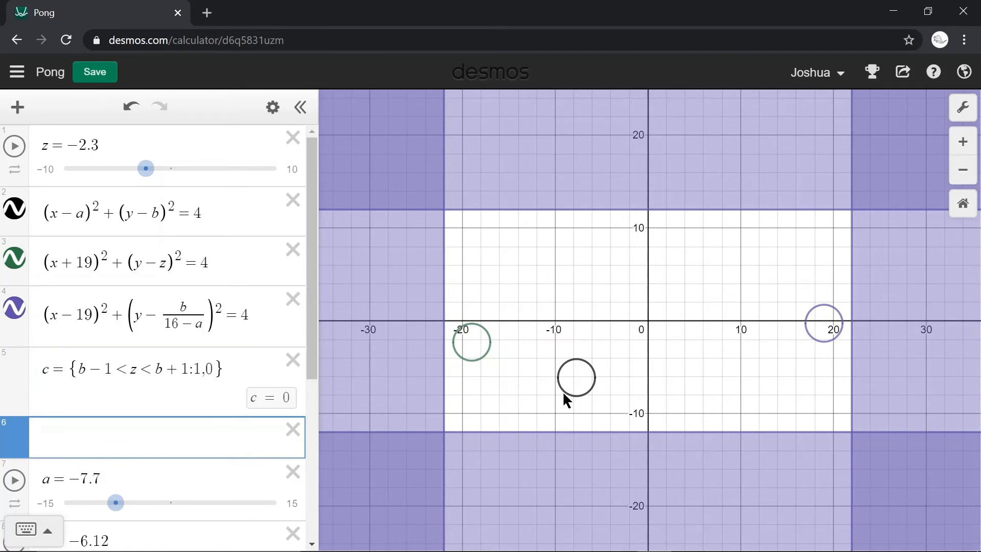
- Enter y = {a > −14.5 : 12, c = 1 : 12, x} and nudge z upward to test
click(156, 437)
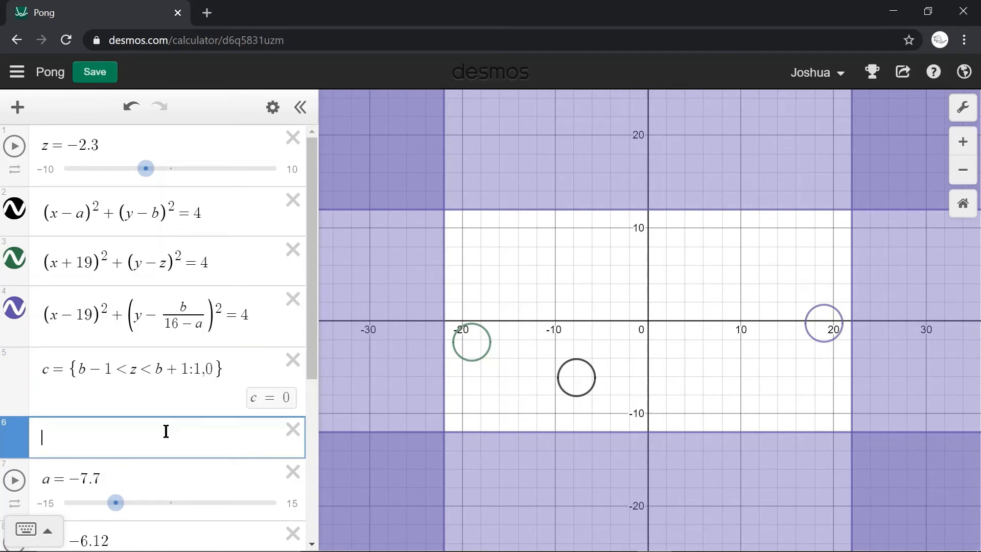
text(y={a>-)
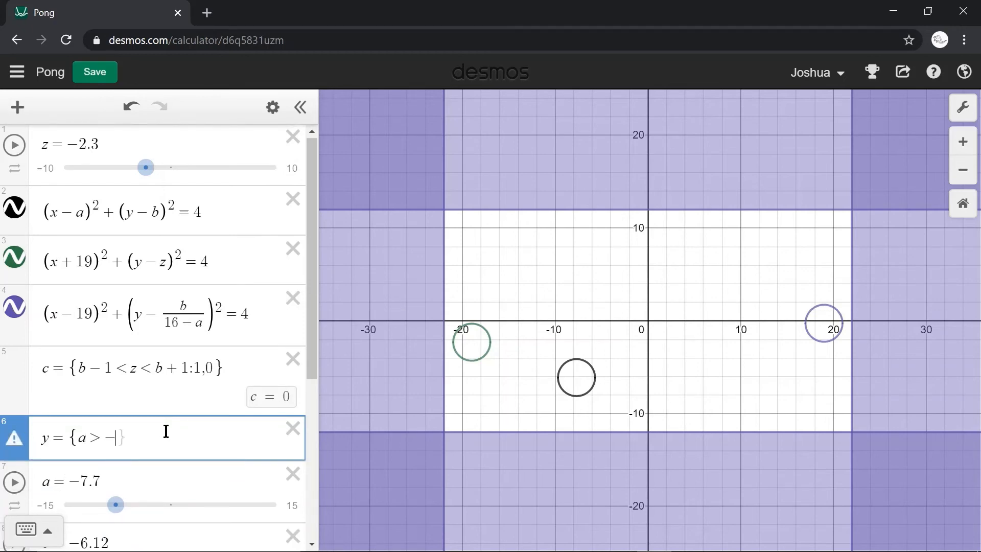
text(14.5)
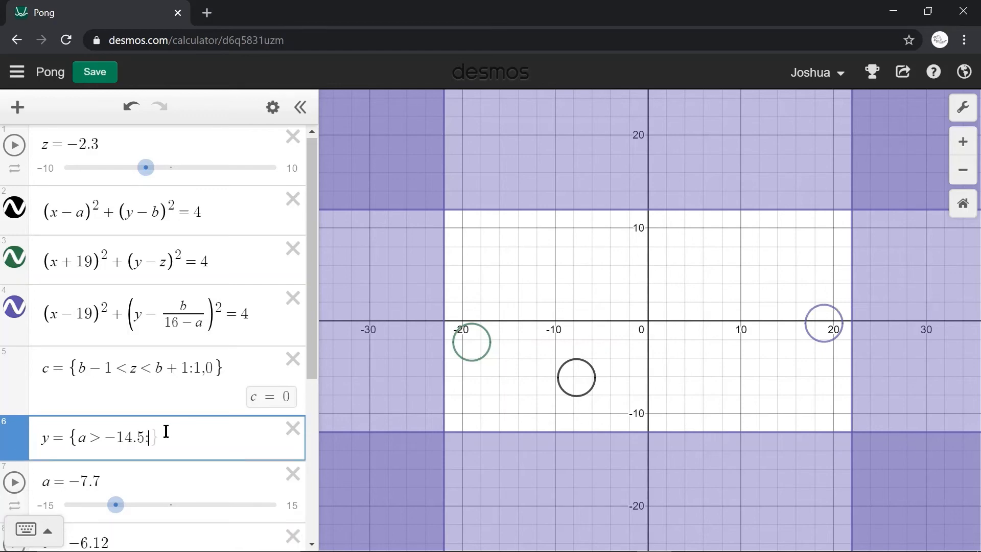
text(:12)
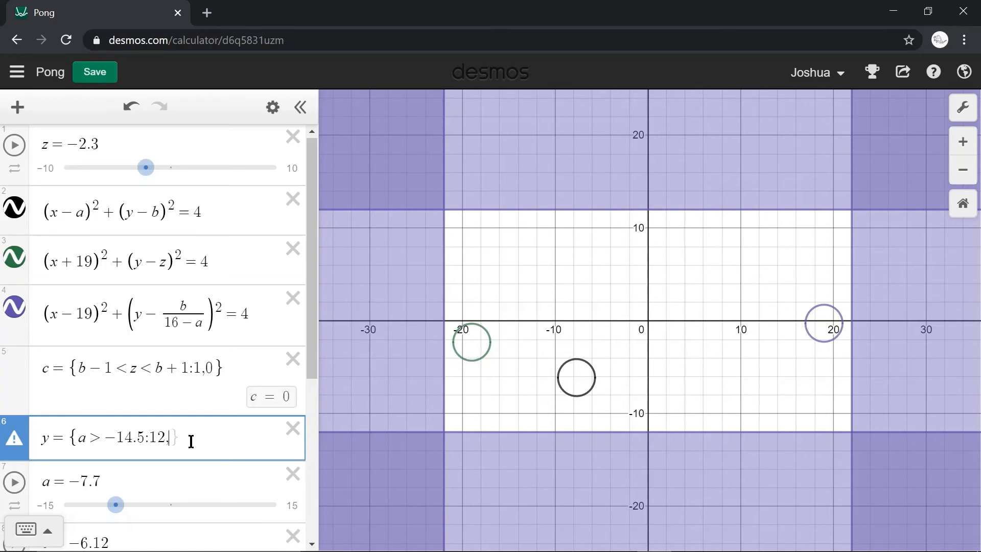
text(,c=1)
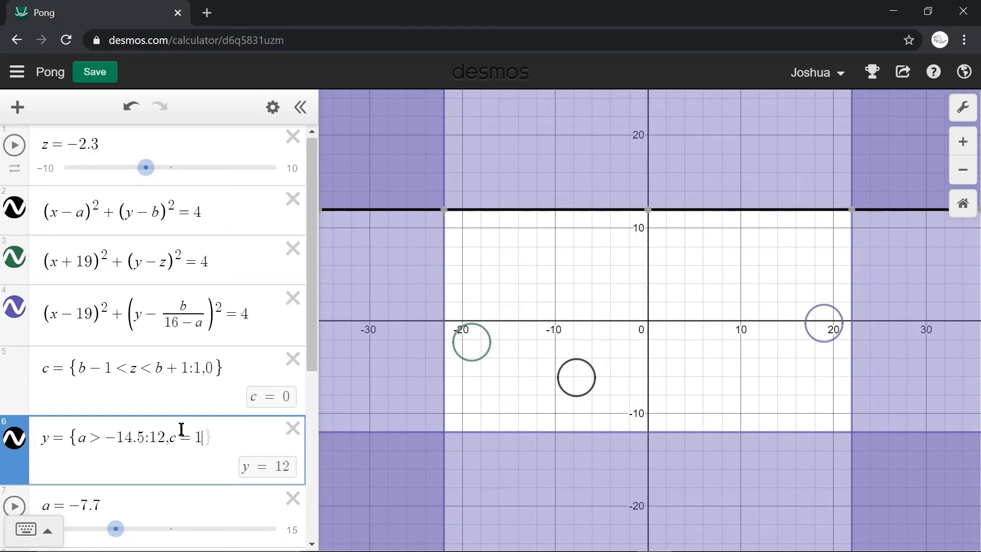
text(:12,x)
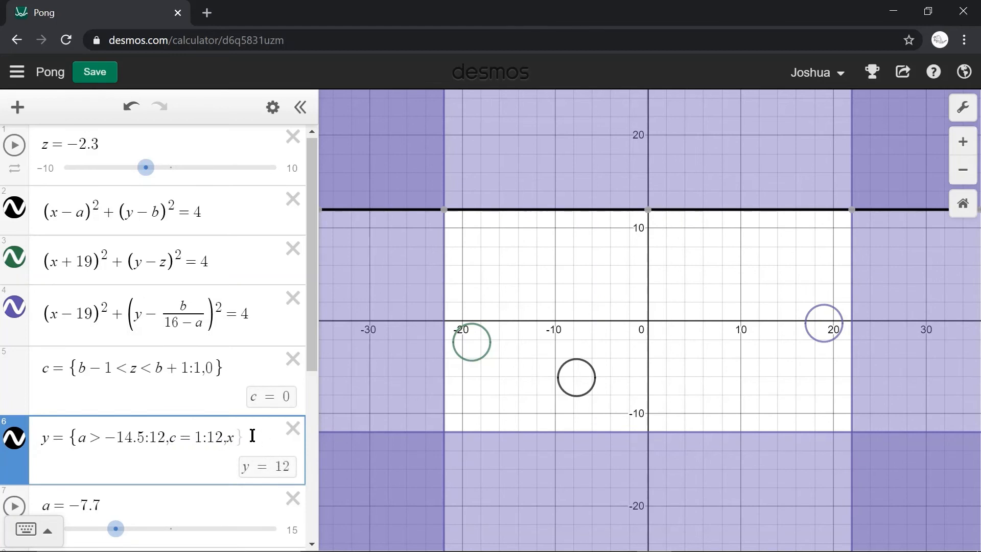
drag(145, 167, 192, 167)
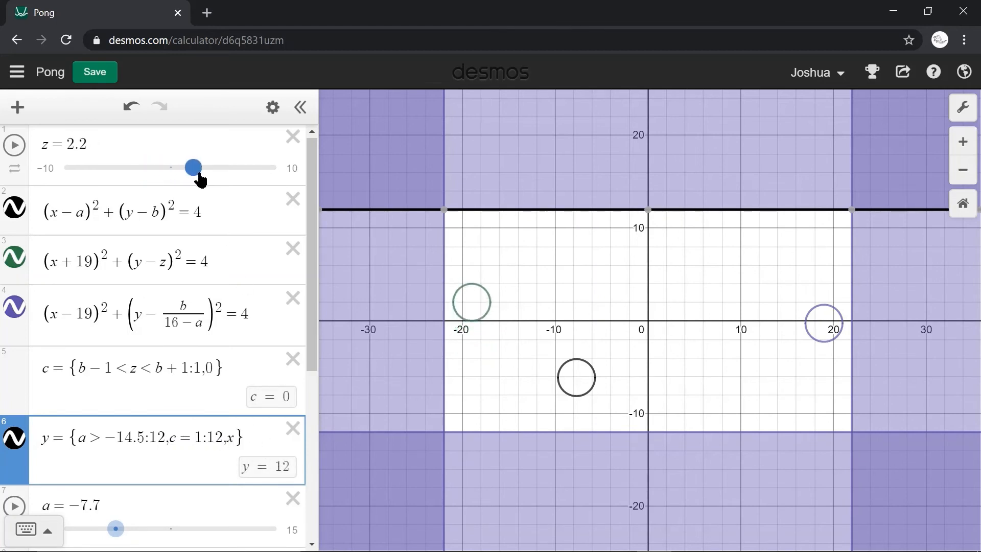
scroll(down, 3)
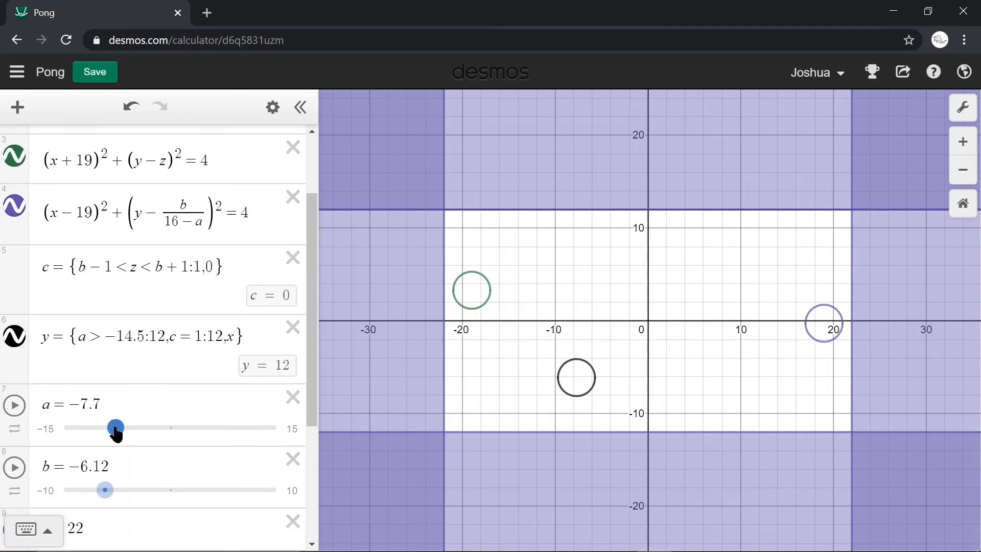
- Test hit detection by dragging the ball left and aligning the left paddle with it
drag(115, 428, 62, 403)
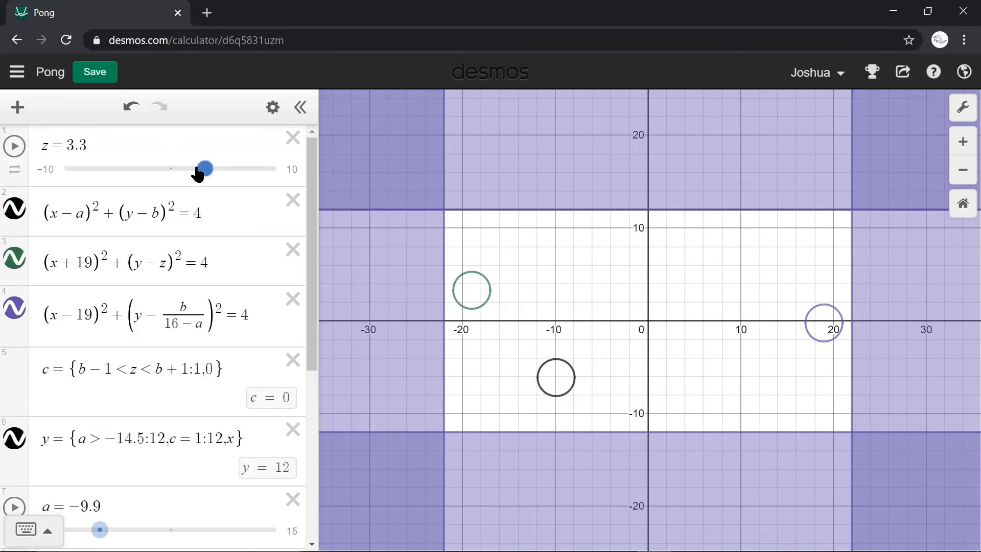
drag(206, 168, 106, 168)
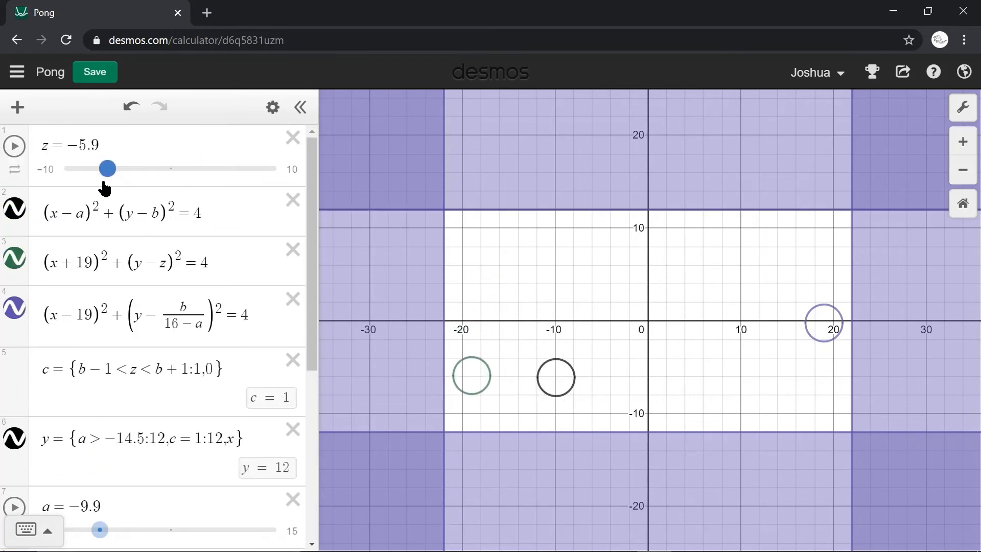
scroll(down, 3)
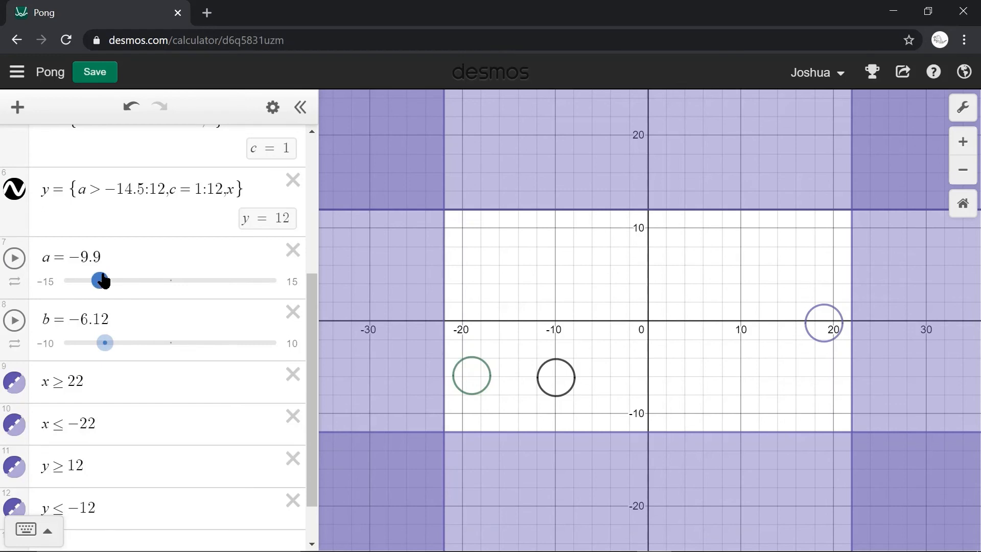
drag(101, 281, 62, 281)
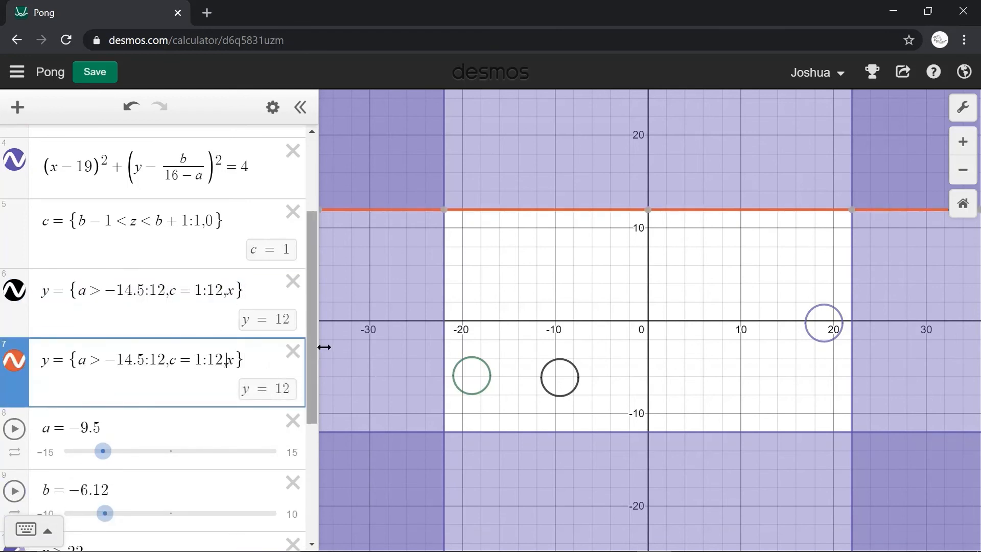
- Make the copy end in -x, drag a to -15 to show the X, and animate b
text(-)
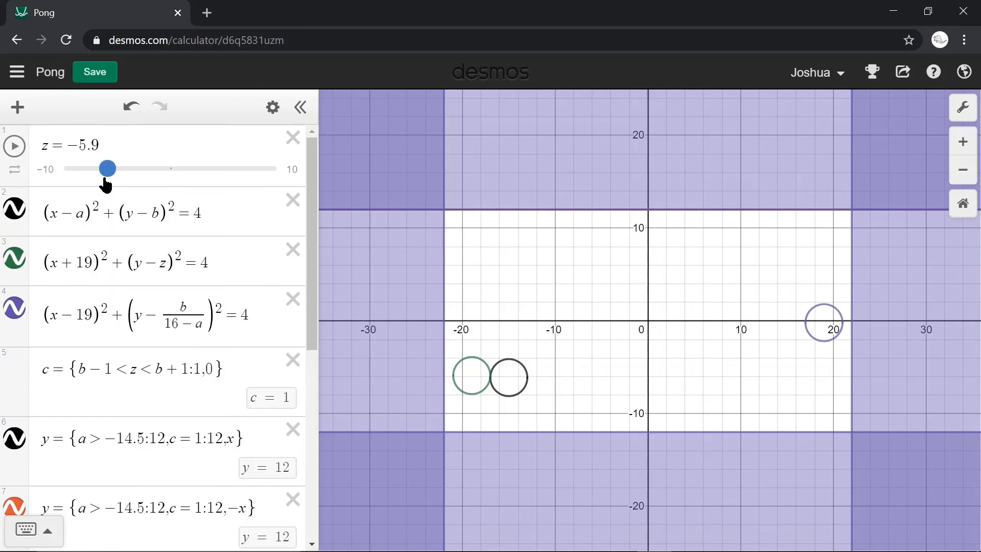
drag(105, 168, 121, 168)
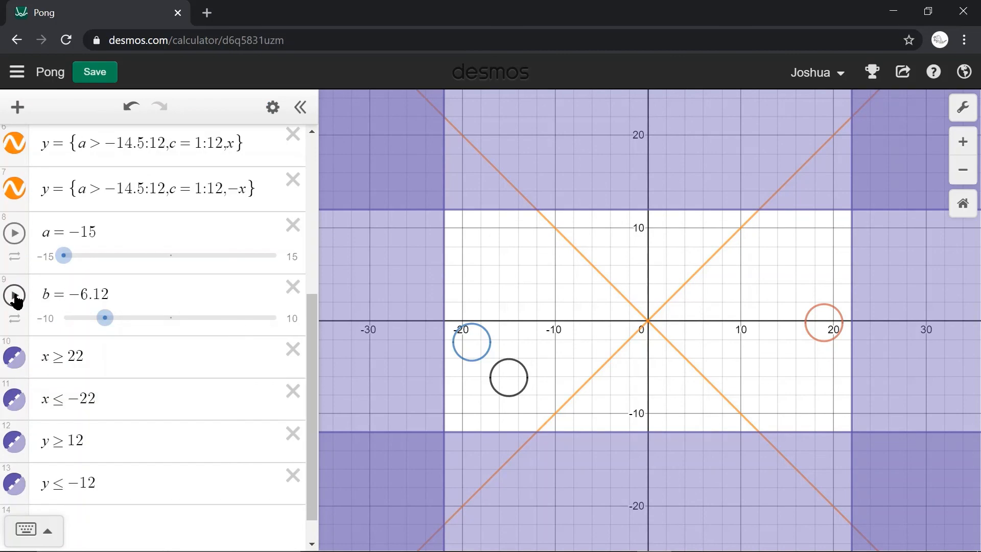
click(13, 295)
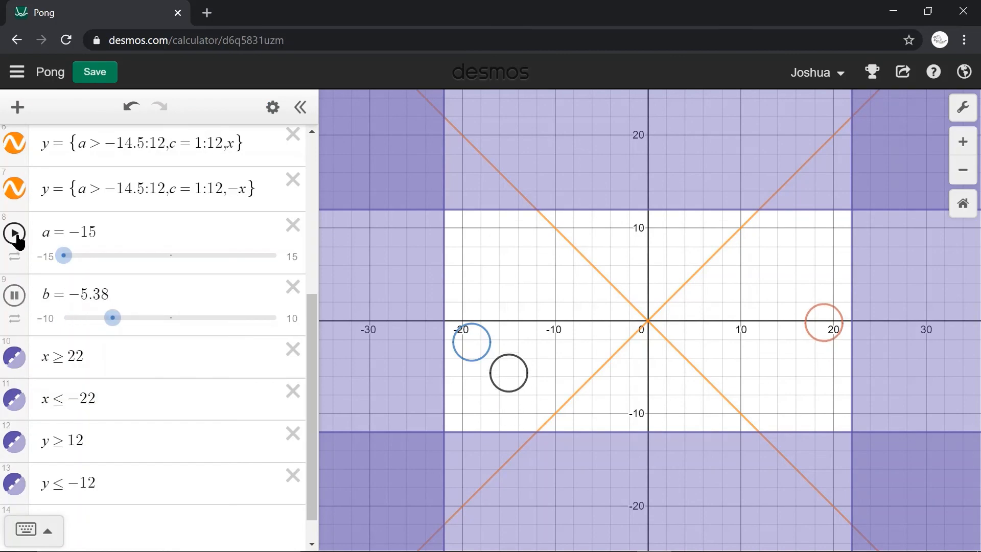